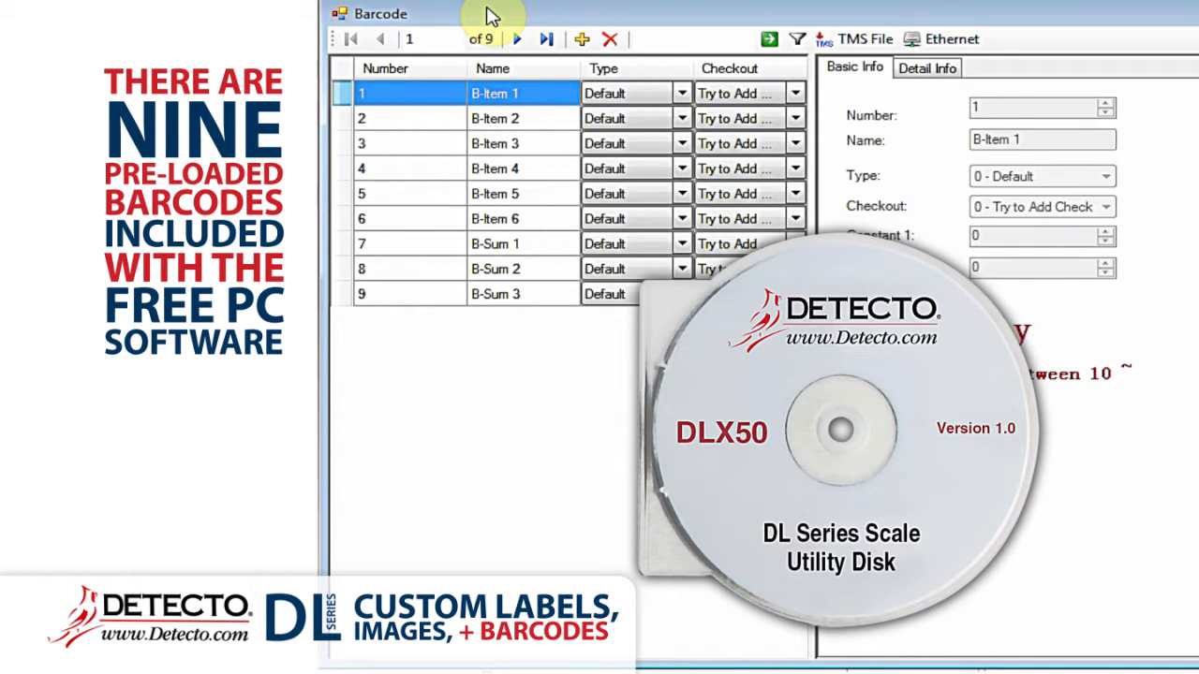
Step: Bring up the barcode database list from the Database menu
{"action": "left_click", "coordinate": [150, 24]}
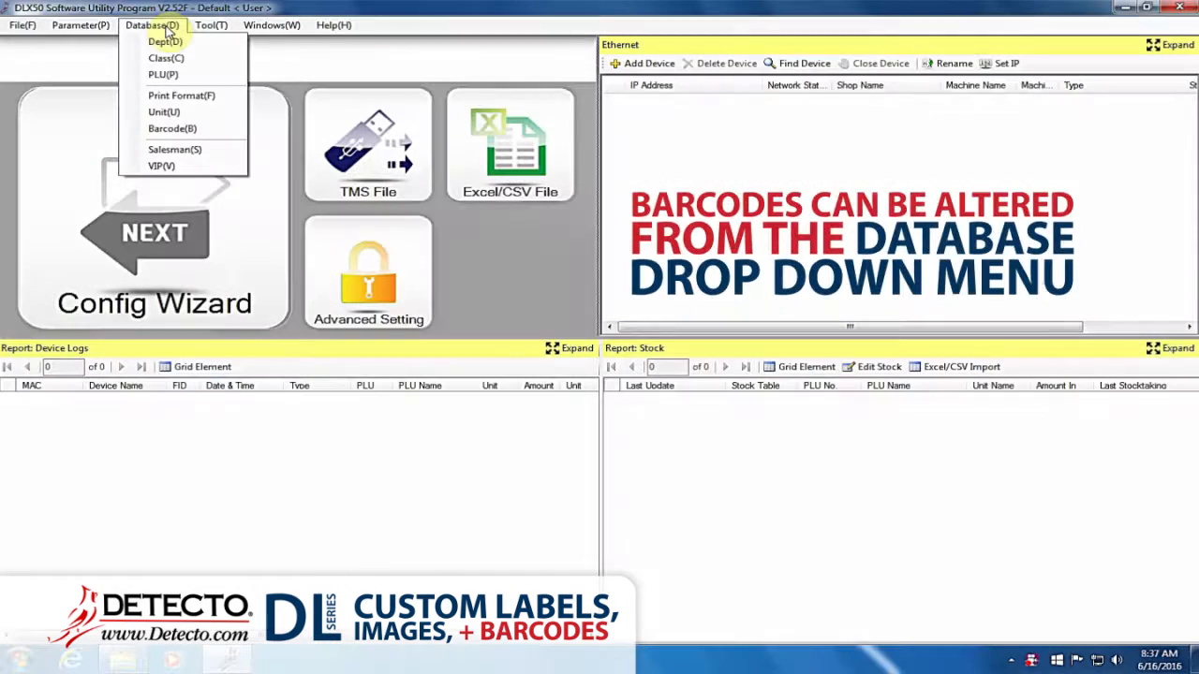
{"action": "mouse_move", "coordinate": [173, 128]}
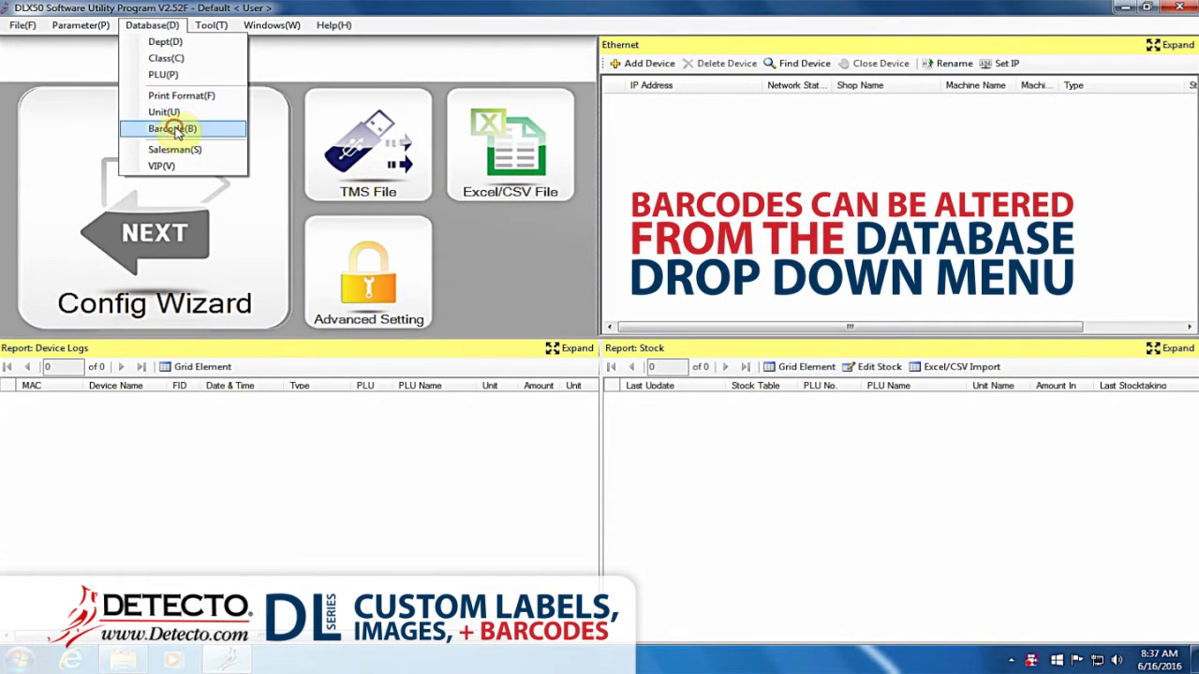
{"action": "left_click", "coordinate": [171, 128]}
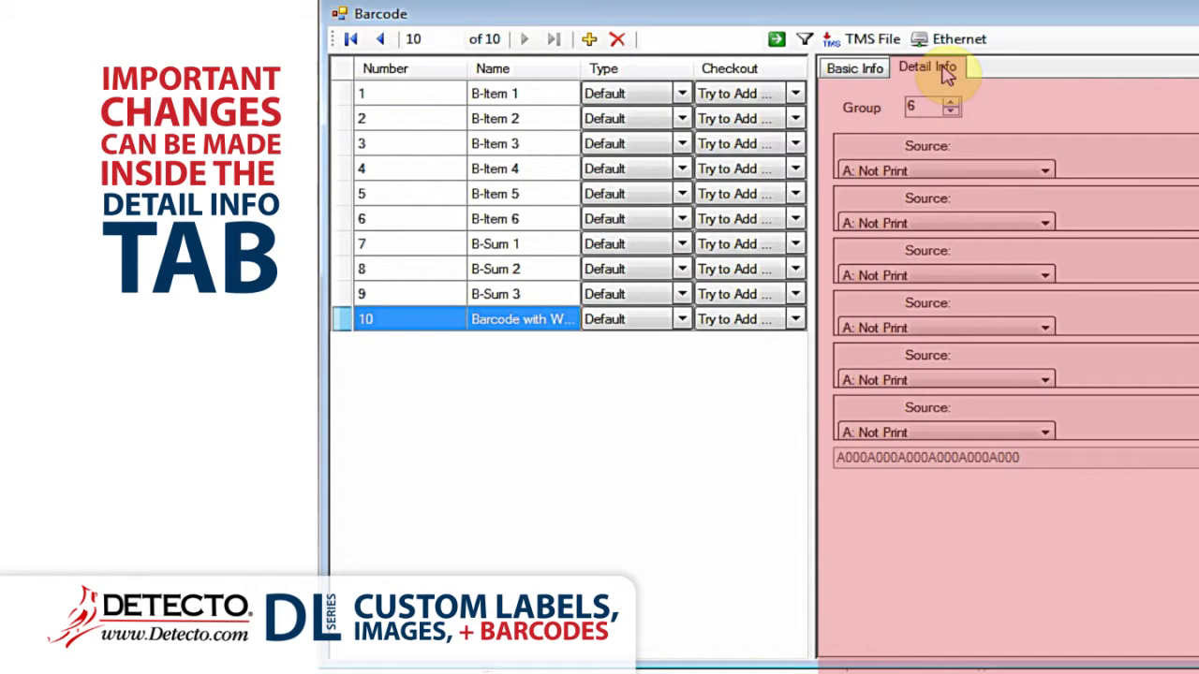
Step: Add barcode 10 and give its fields sources Spec Flag, PLU Item Code and Sale T.Price
{"action": "left_click", "coordinate": [581, 37]}
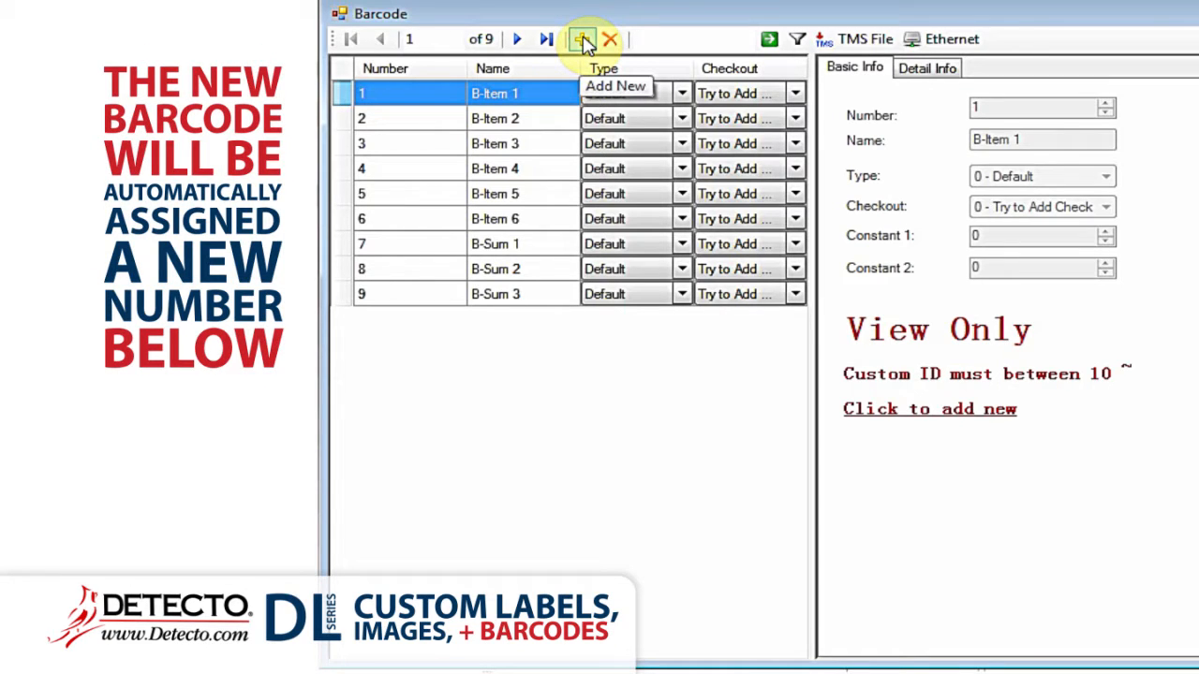
{"action": "left_click", "coordinate": [589, 37]}
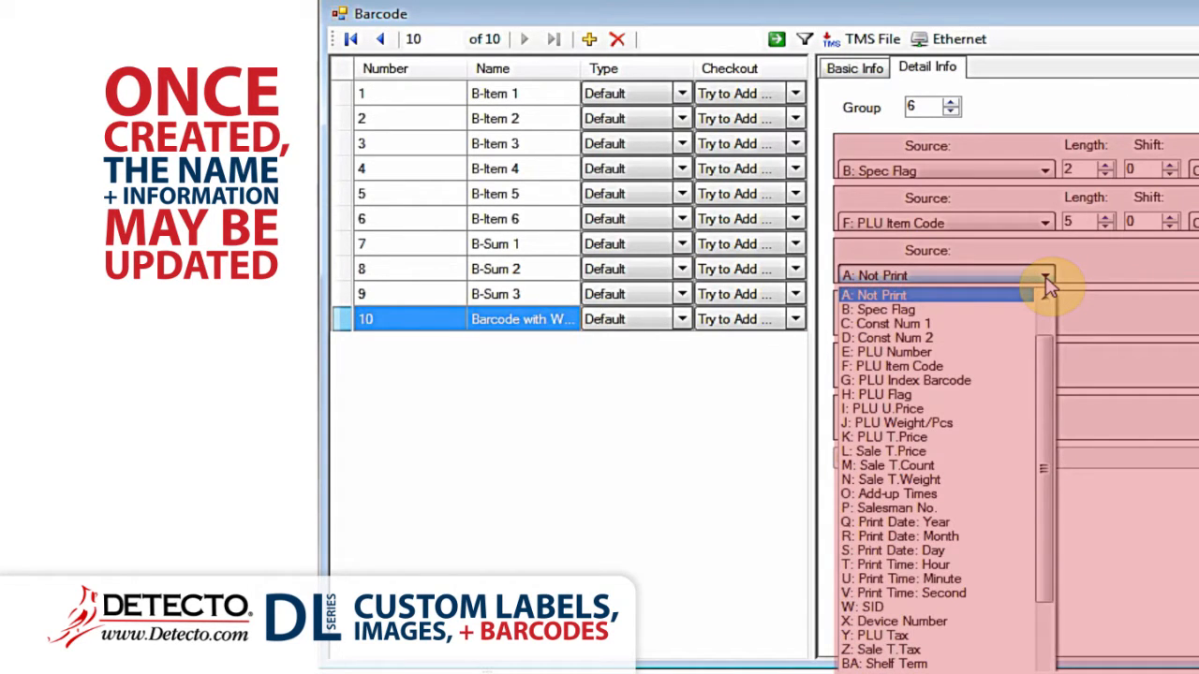
{"action": "left_click", "coordinate": [495, 118]}
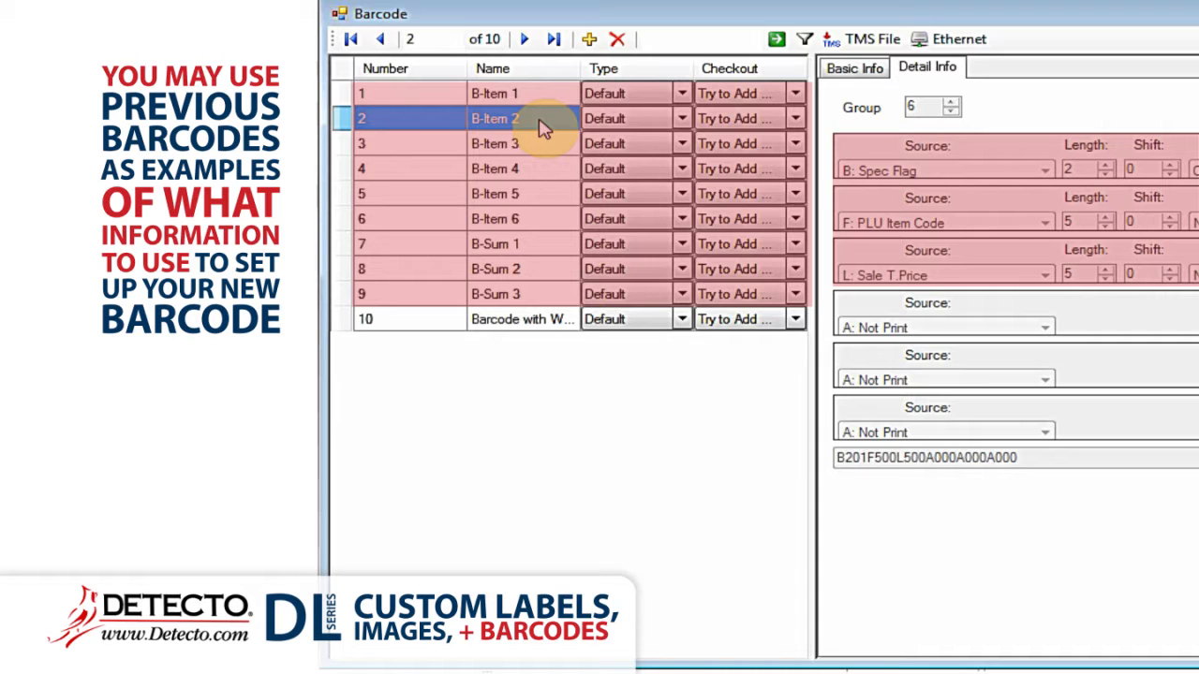
Step: Set barcode 10's third field to PLU Weight/Pcs length 5 and the item-code shift and overflow handling
{"action": "left_click", "coordinate": [554, 38]}
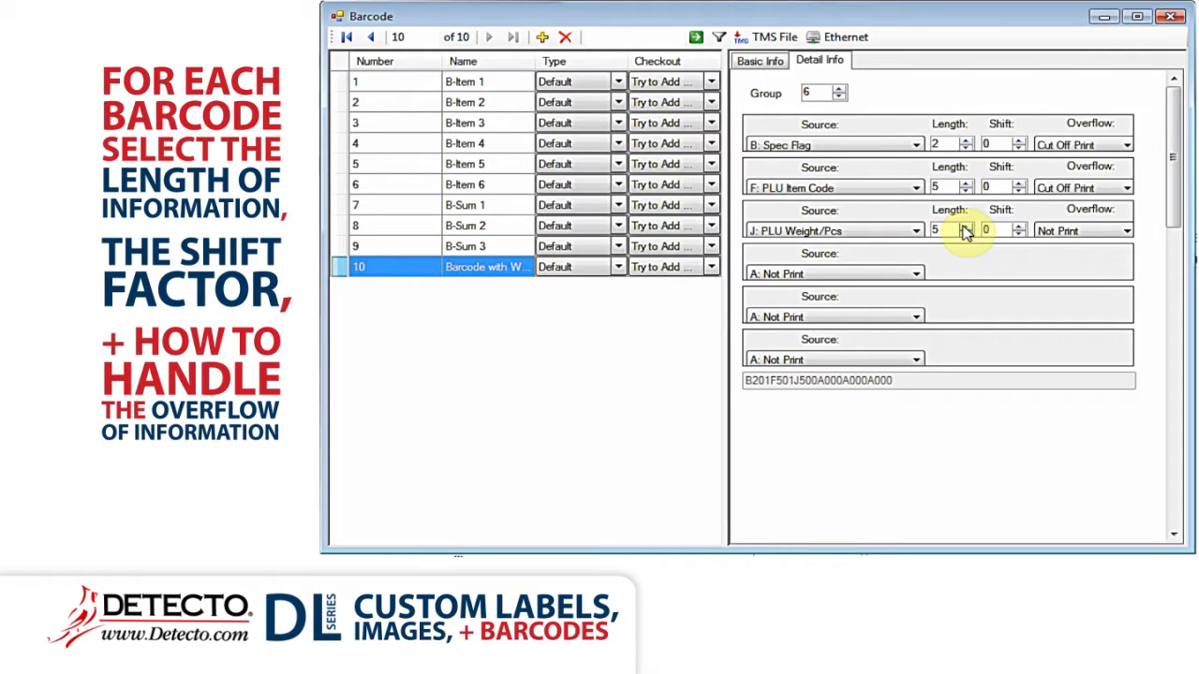
{"action": "left_click", "coordinate": [948, 187]}
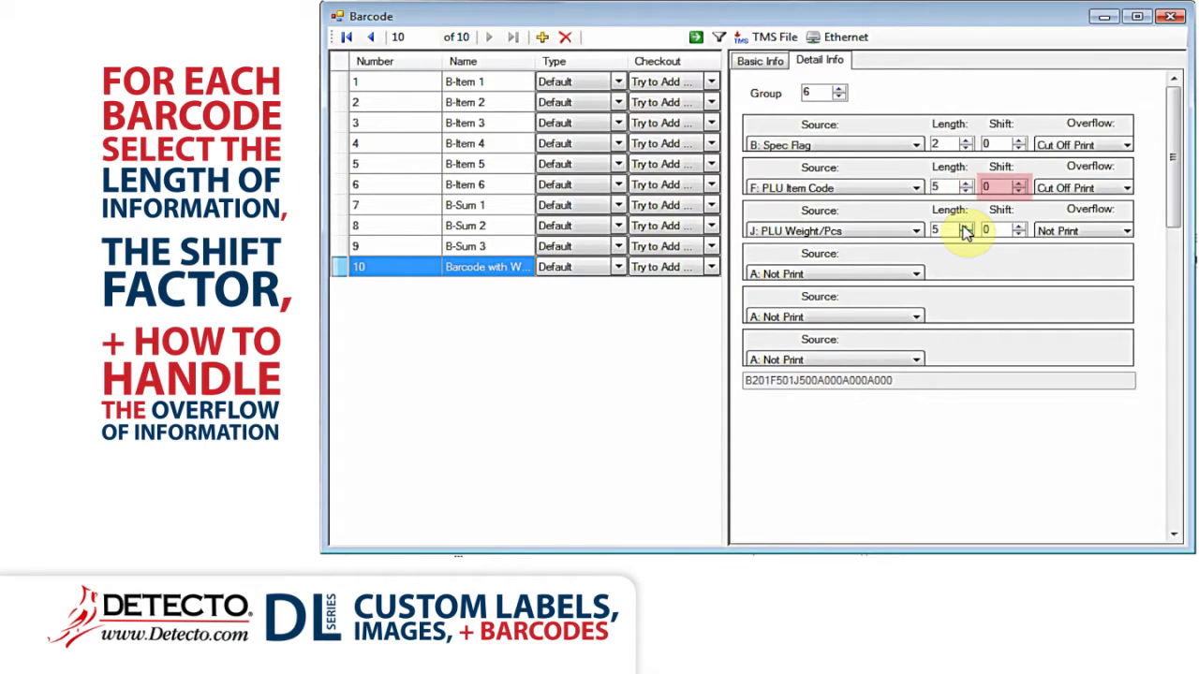
{"action": "left_click", "coordinate": [1077, 187]}
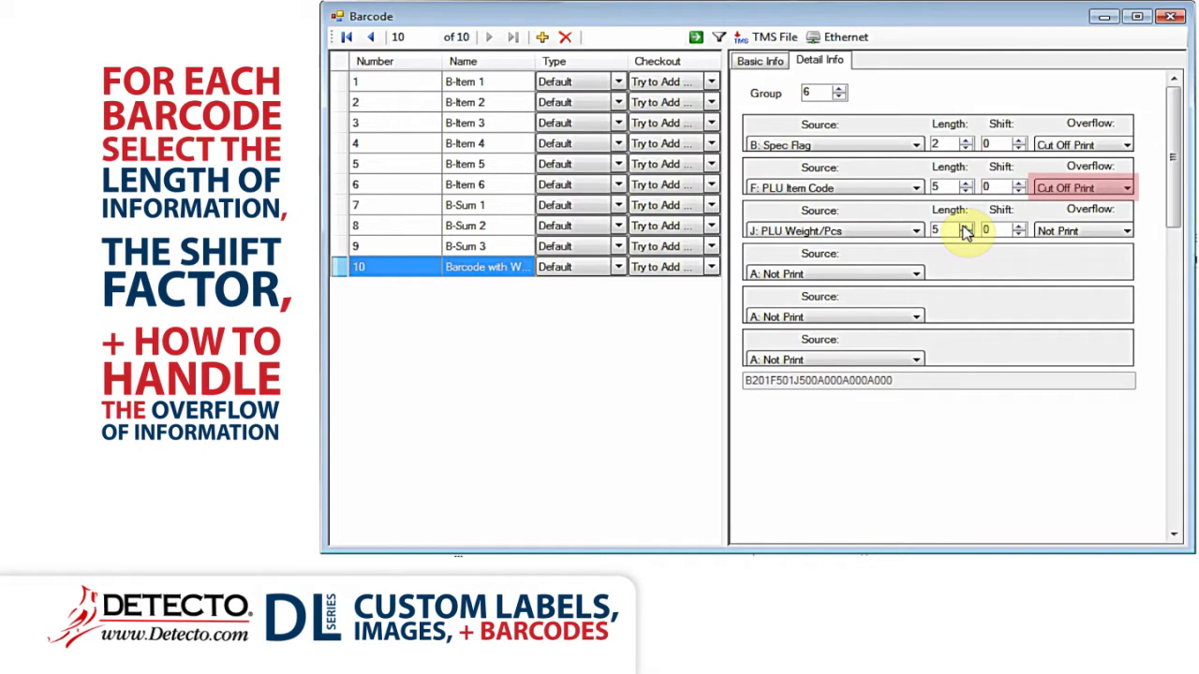
{"action": "left_click", "coordinate": [1127, 188]}
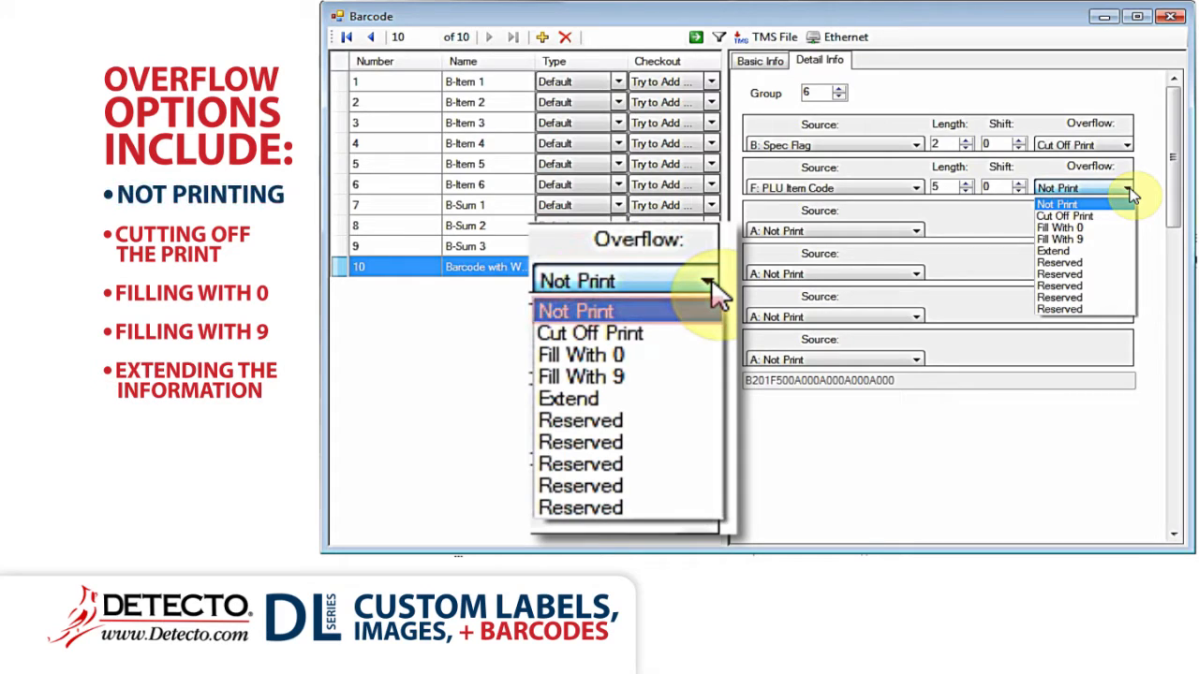
{"action": "mouse_move", "coordinate": [588, 333]}
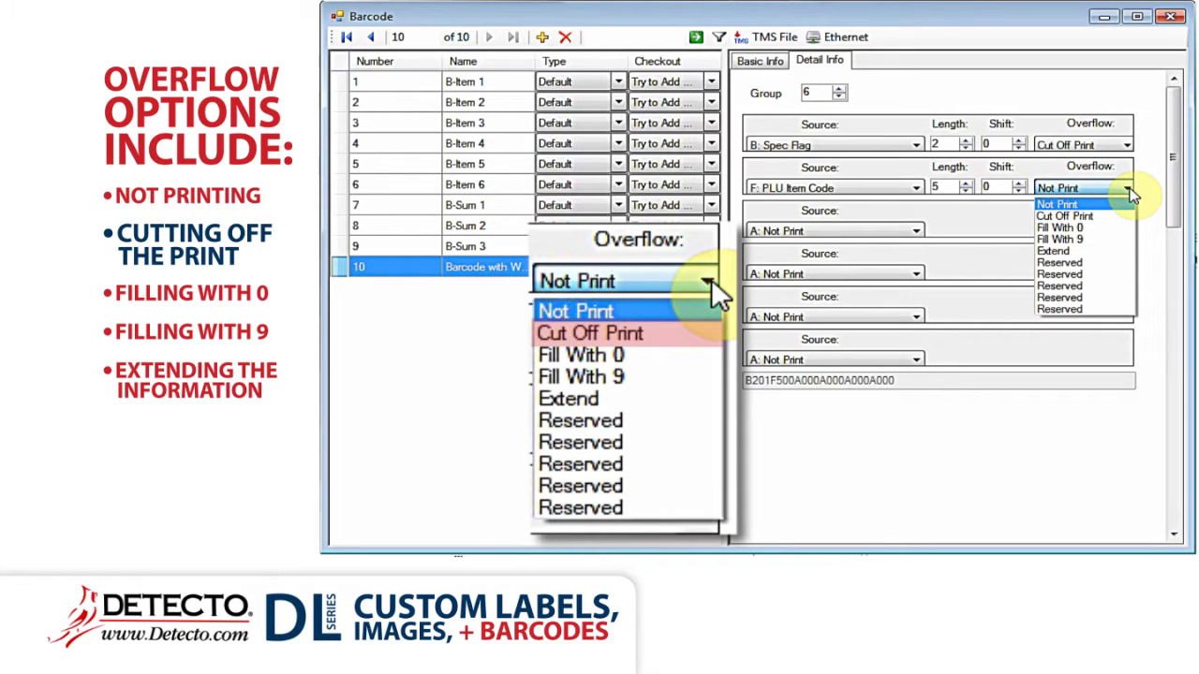
{"action": "mouse_move", "coordinate": [581, 354]}
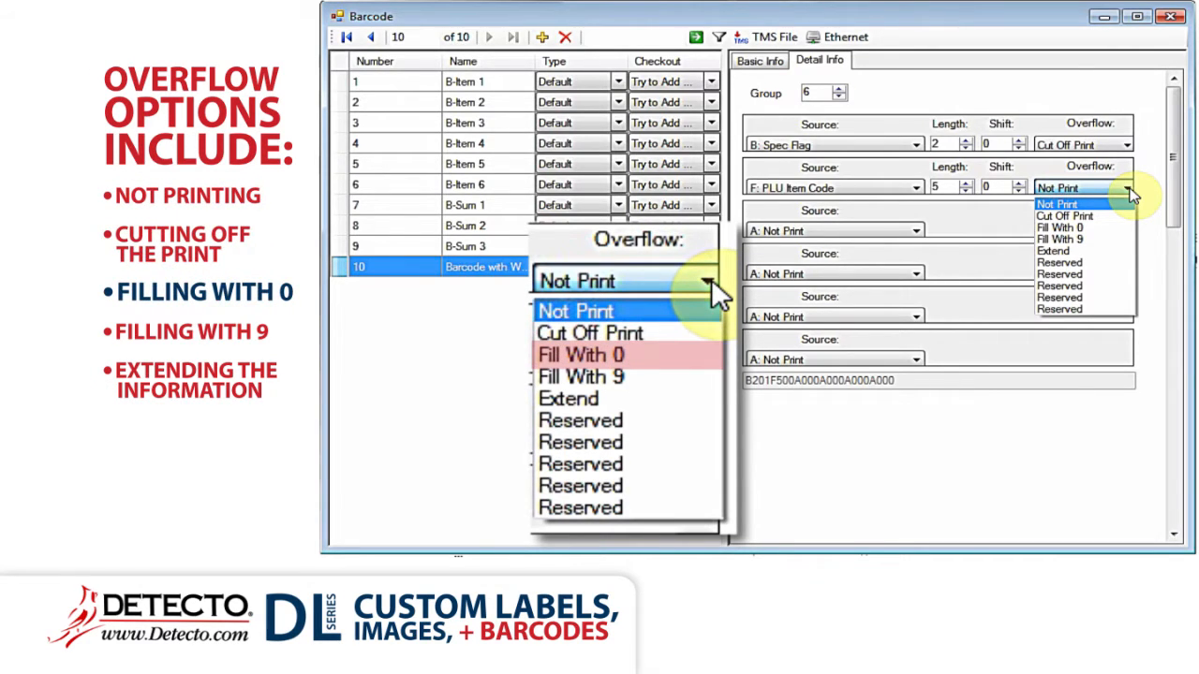
{"action": "mouse_move", "coordinate": [567, 397]}
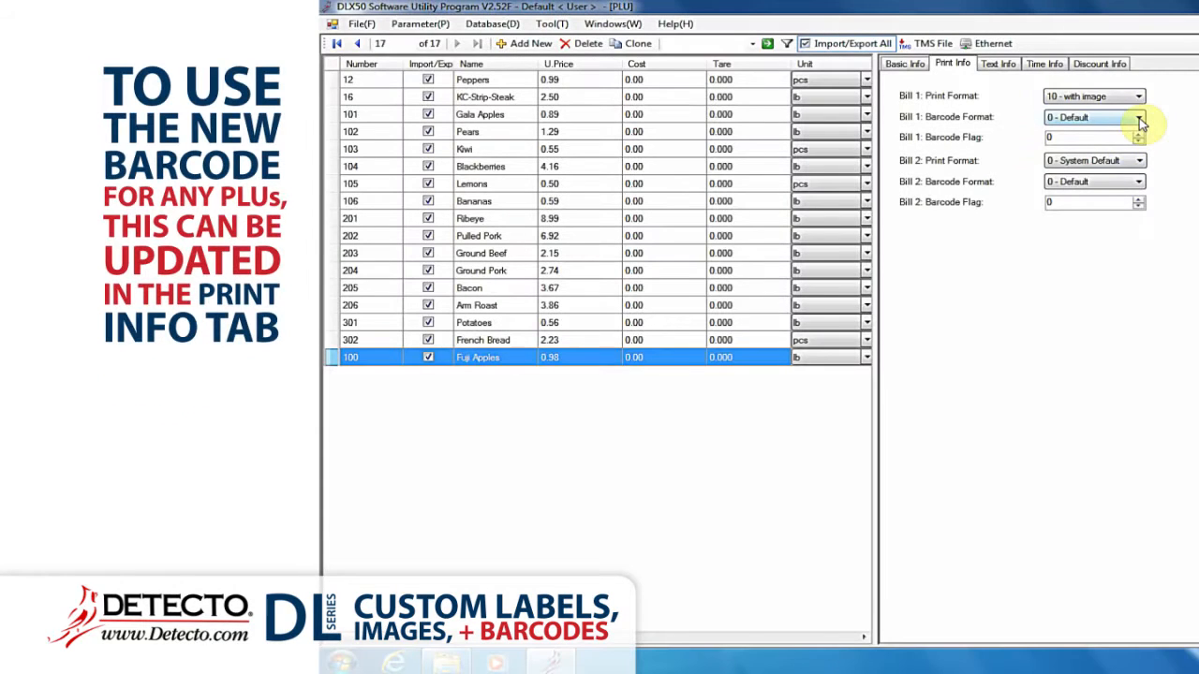
Step: Switch the 'with image' label's barcode element to custom barcode 10 and confirm
{"action": "left_click", "coordinate": [1137, 116]}
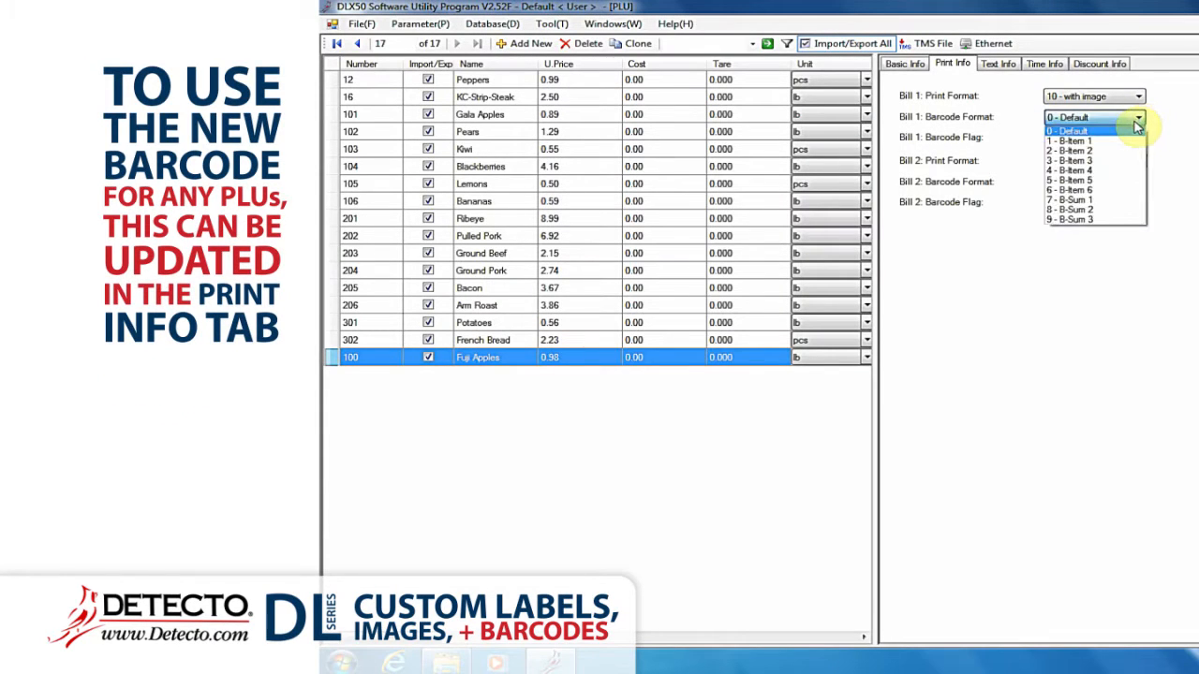
{"action": "mouse_move", "coordinate": [1094, 161]}
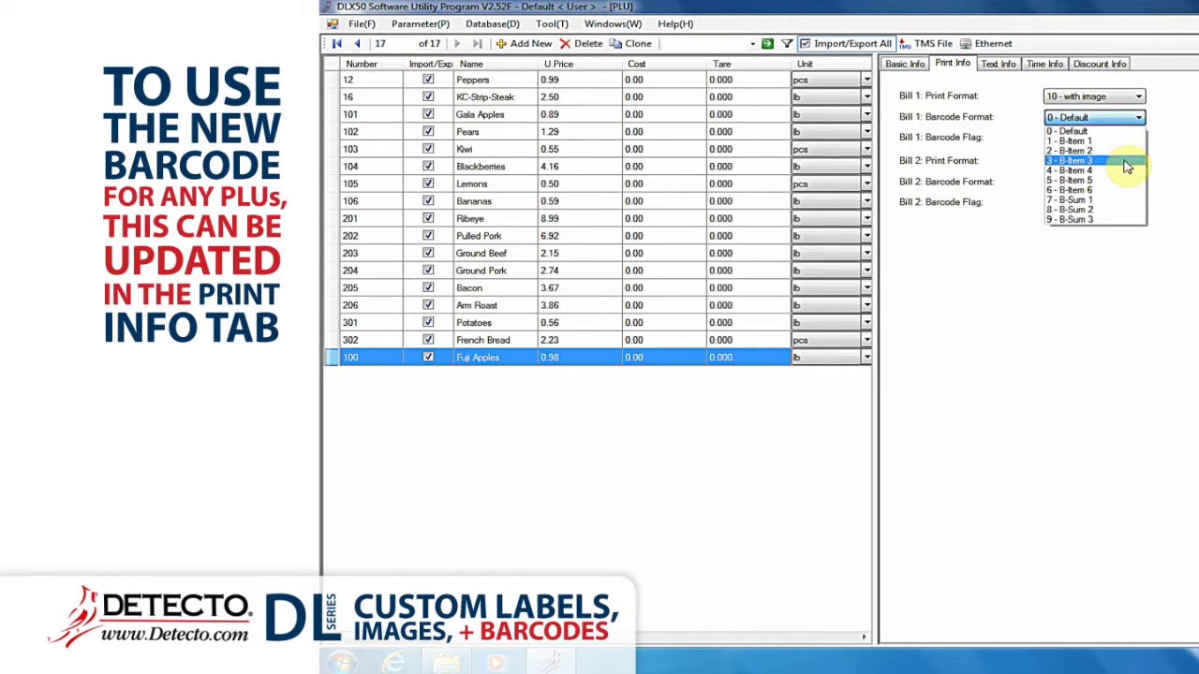
{"action": "mouse_move", "coordinate": [1121, 131]}
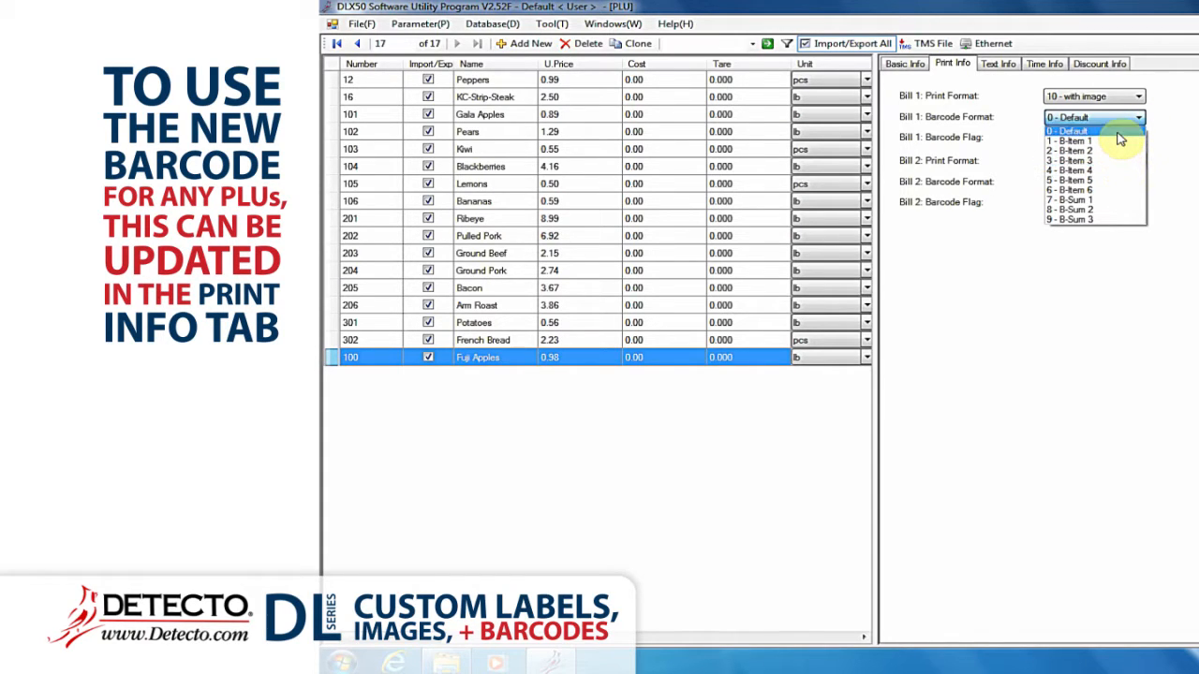
{"action": "left_click", "coordinate": [1067, 131]}
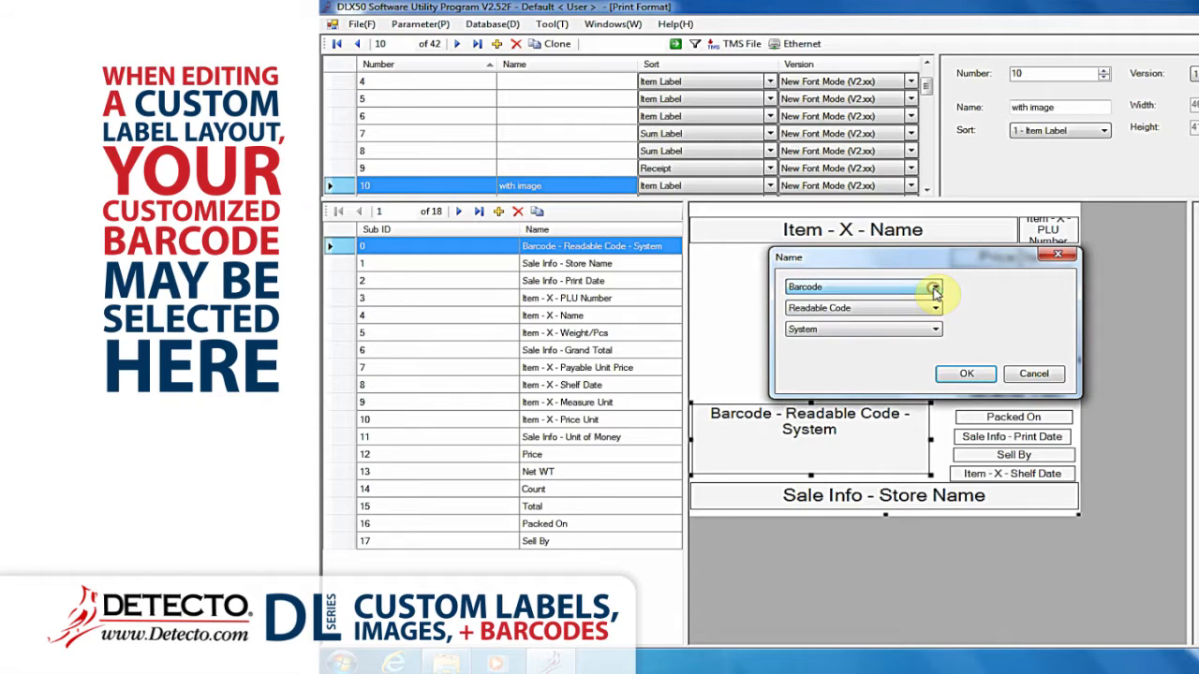
{"action": "left_click", "coordinate": [933, 330]}
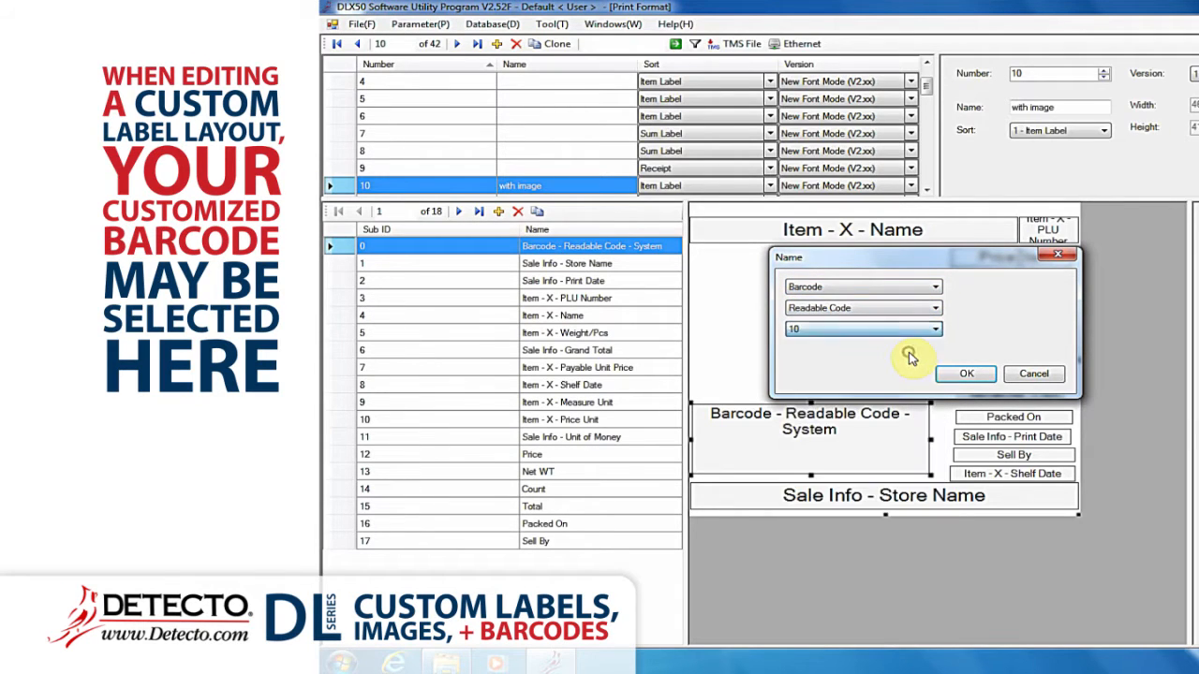
{"action": "left_click", "coordinate": [967, 375]}
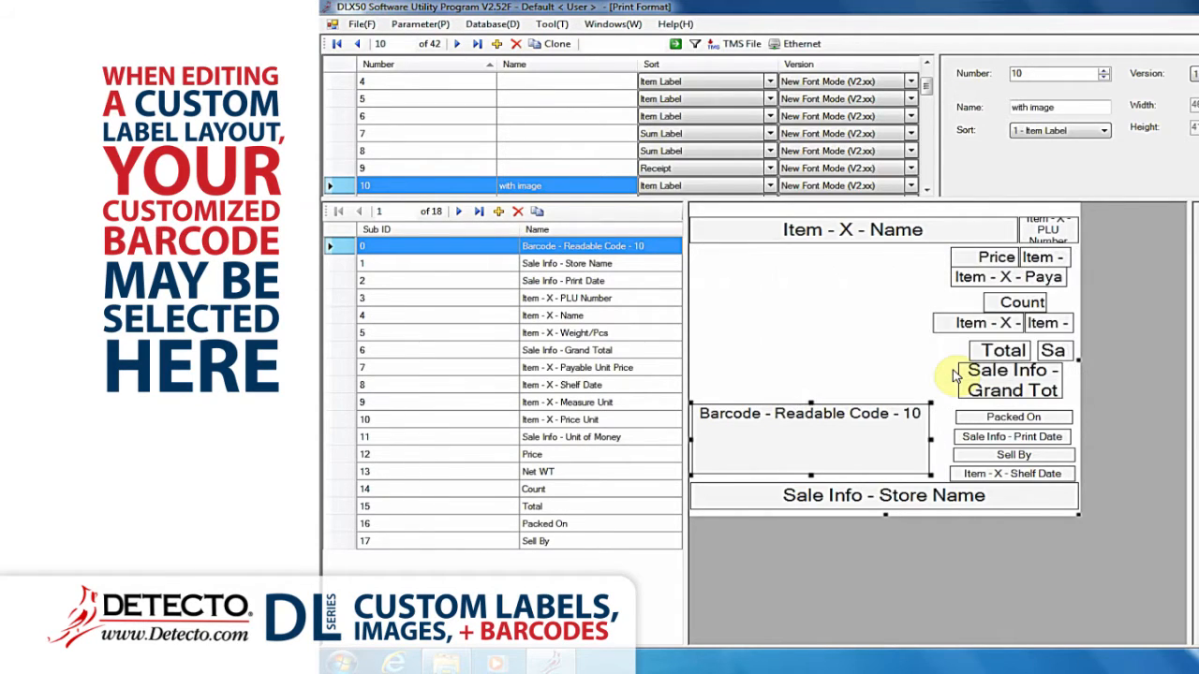
{"action": "left_click", "coordinate": [536, 26]}
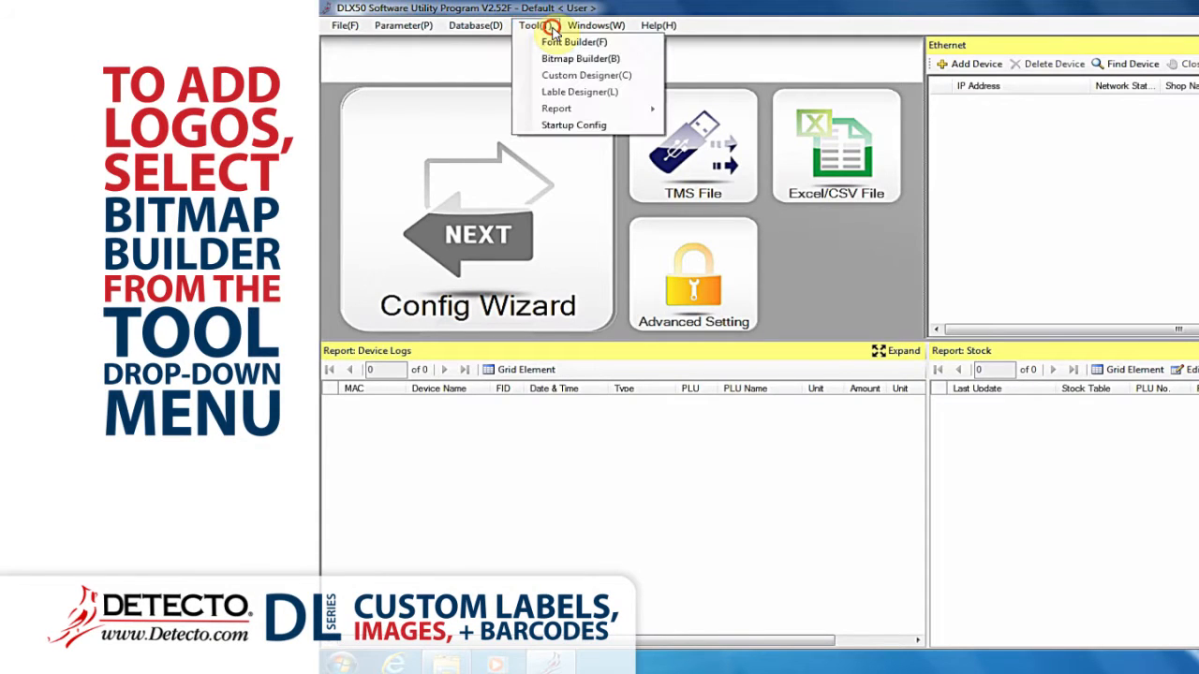
{"action": "mouse_move", "coordinate": [565, 58]}
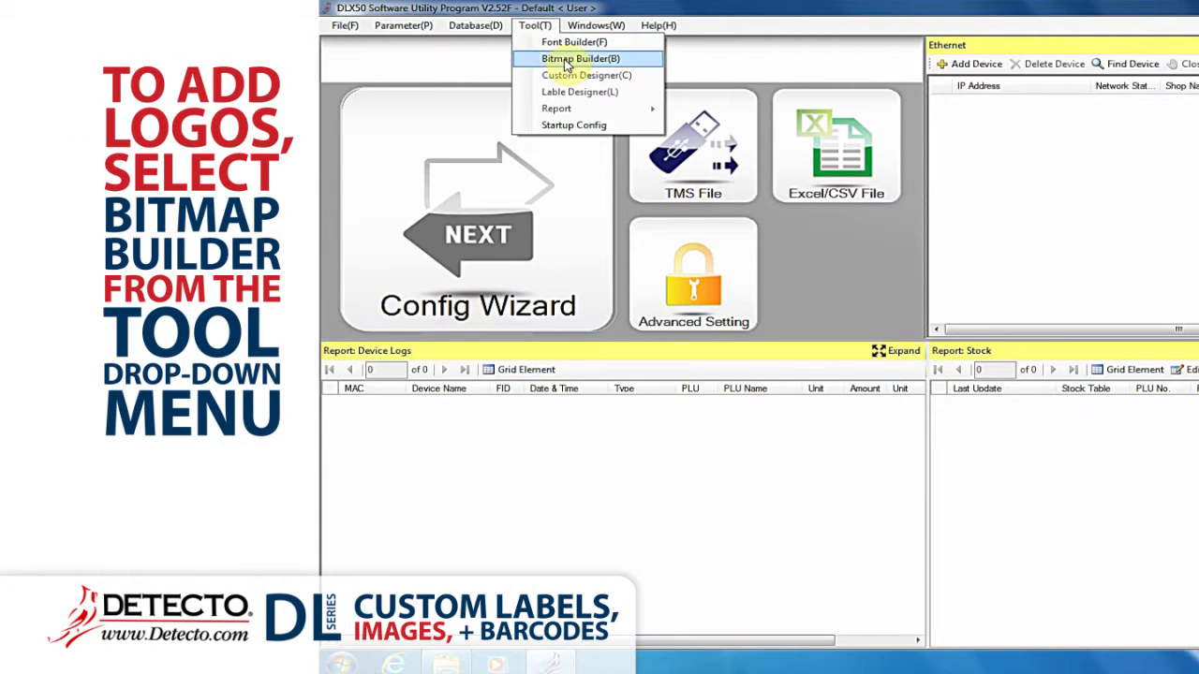
Step: Import the bird and fruit pictures into BitmapBuilder slots 1 and 2 and save on closing
{"action": "left_click", "coordinate": [572, 59]}
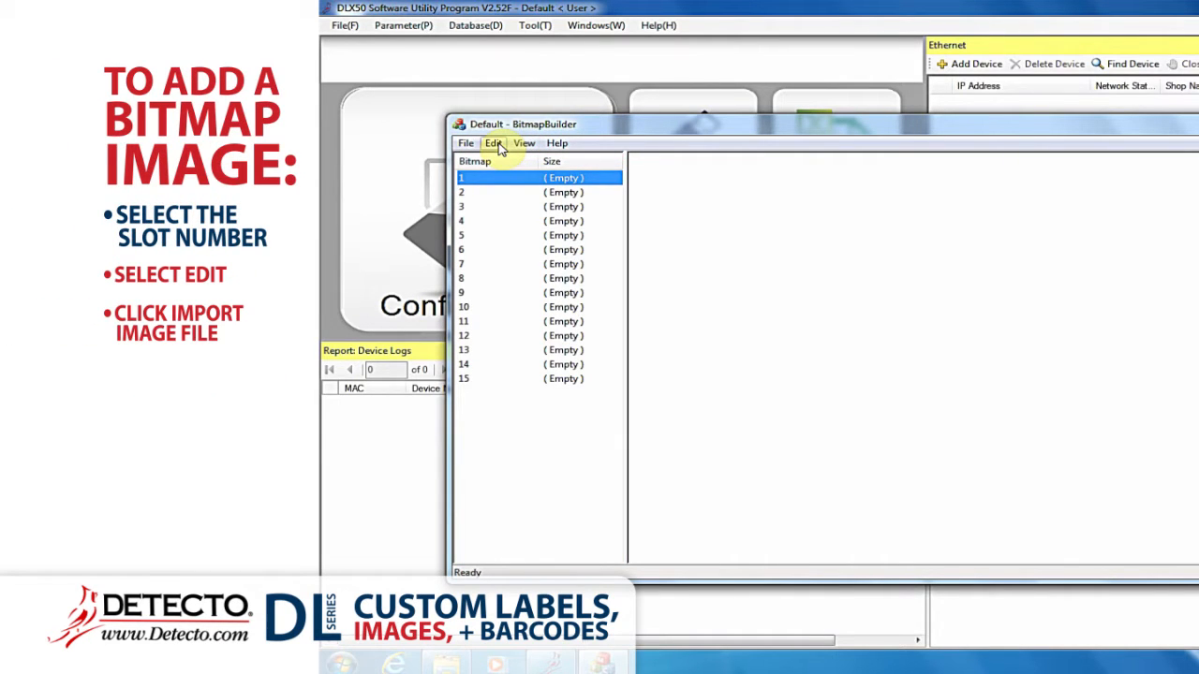
{"action": "left_click", "coordinate": [493, 142]}
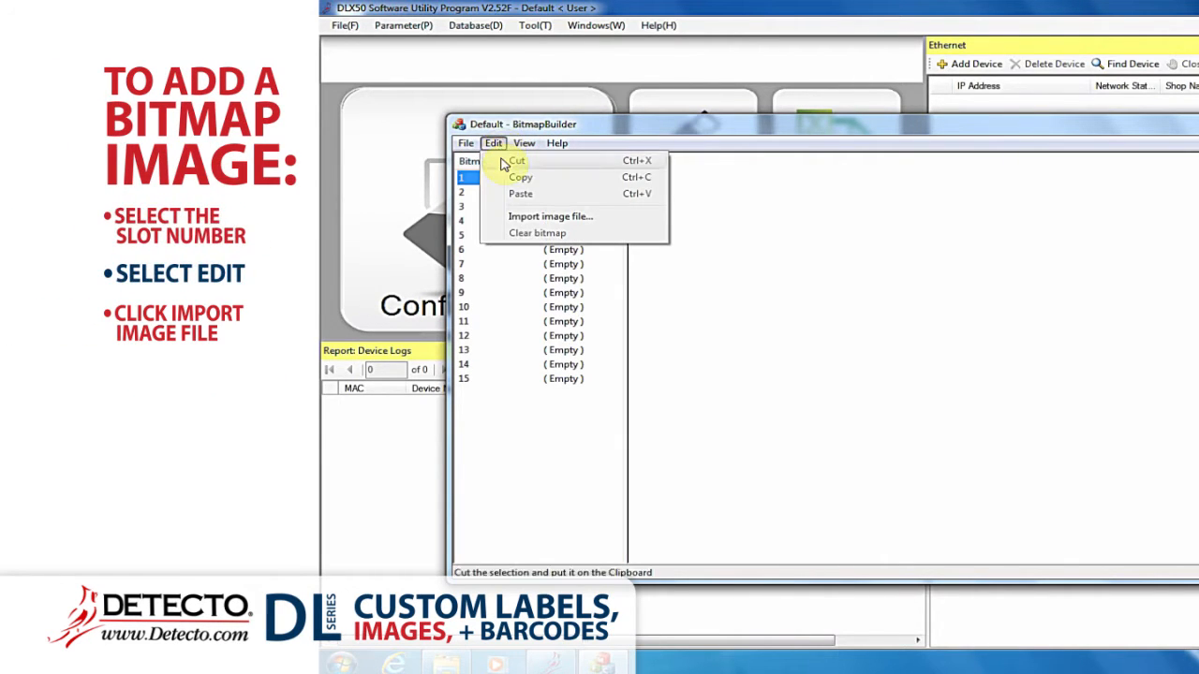
{"action": "mouse_move", "coordinate": [551, 217]}
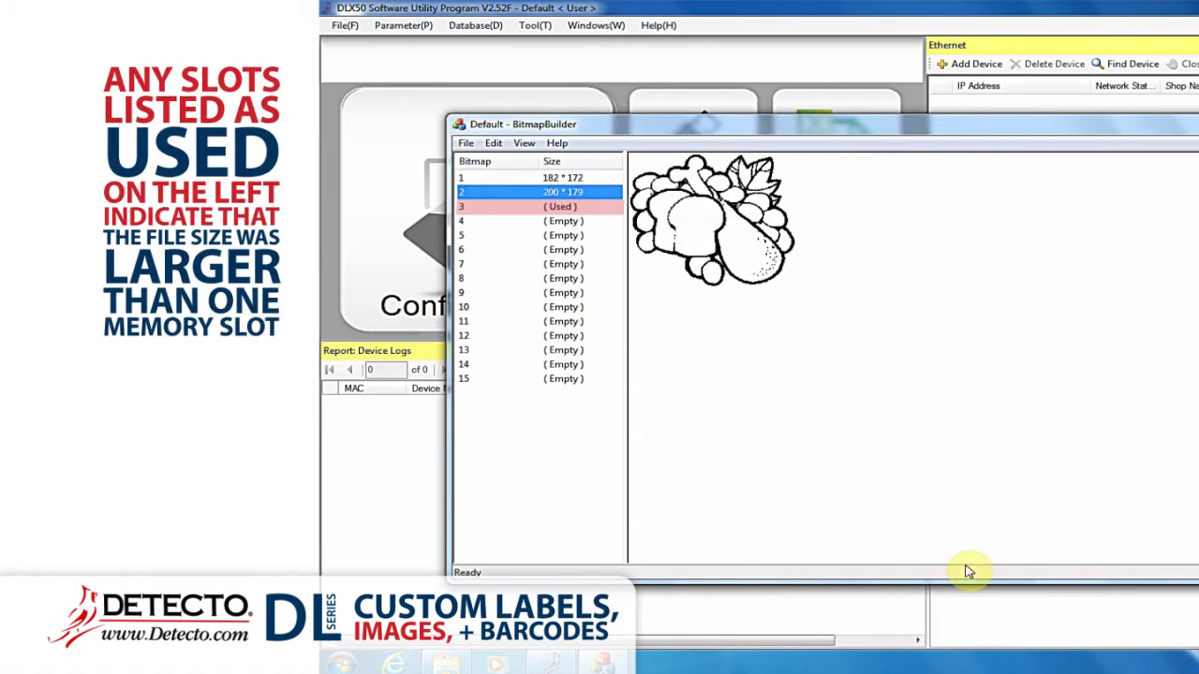
{"action": "mouse_move", "coordinate": [614, 206]}
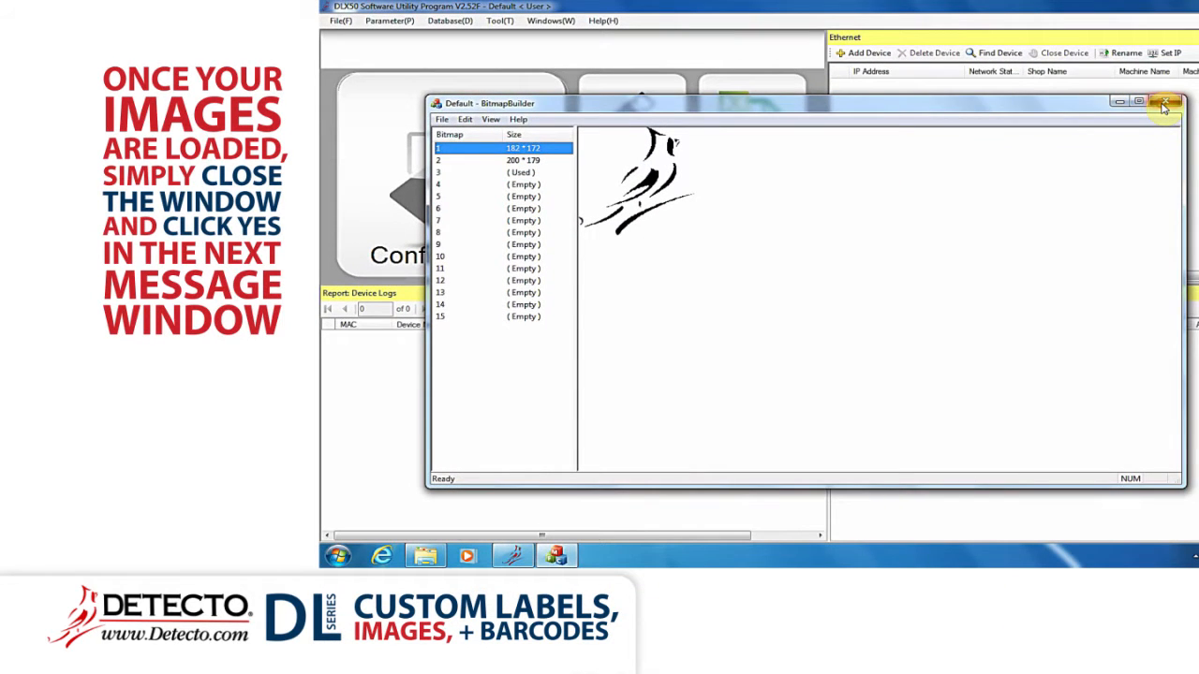
{"action": "left_click", "coordinate": [1165, 101]}
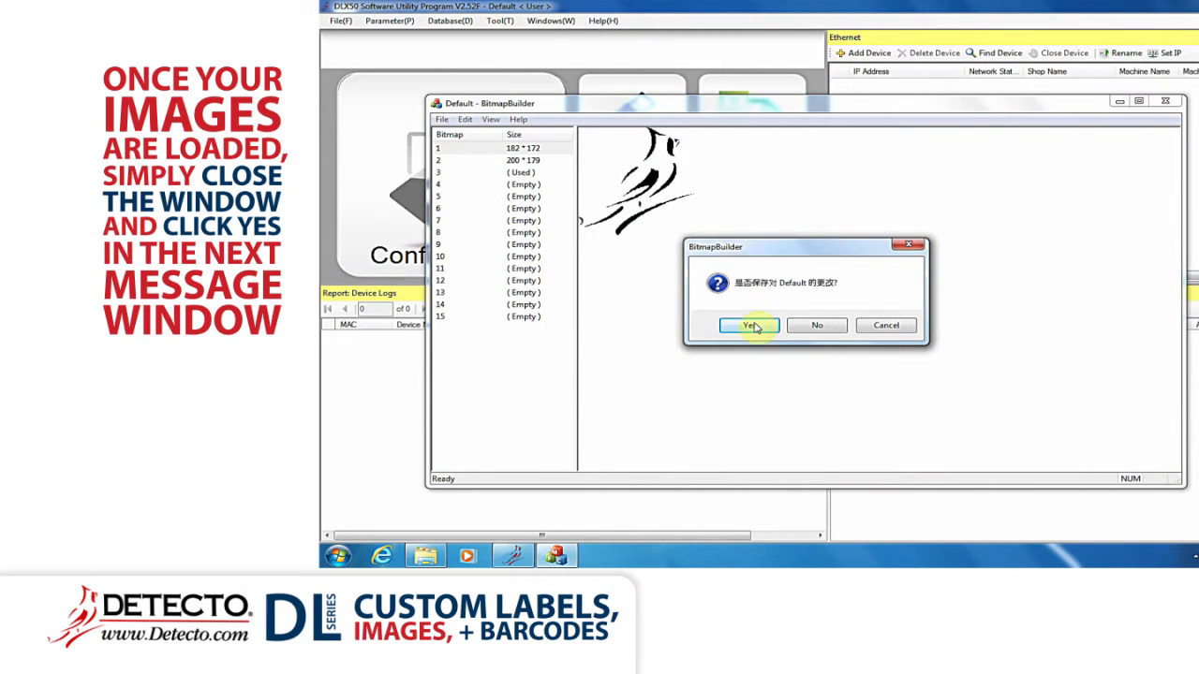
{"action": "left_click", "coordinate": [749, 326]}
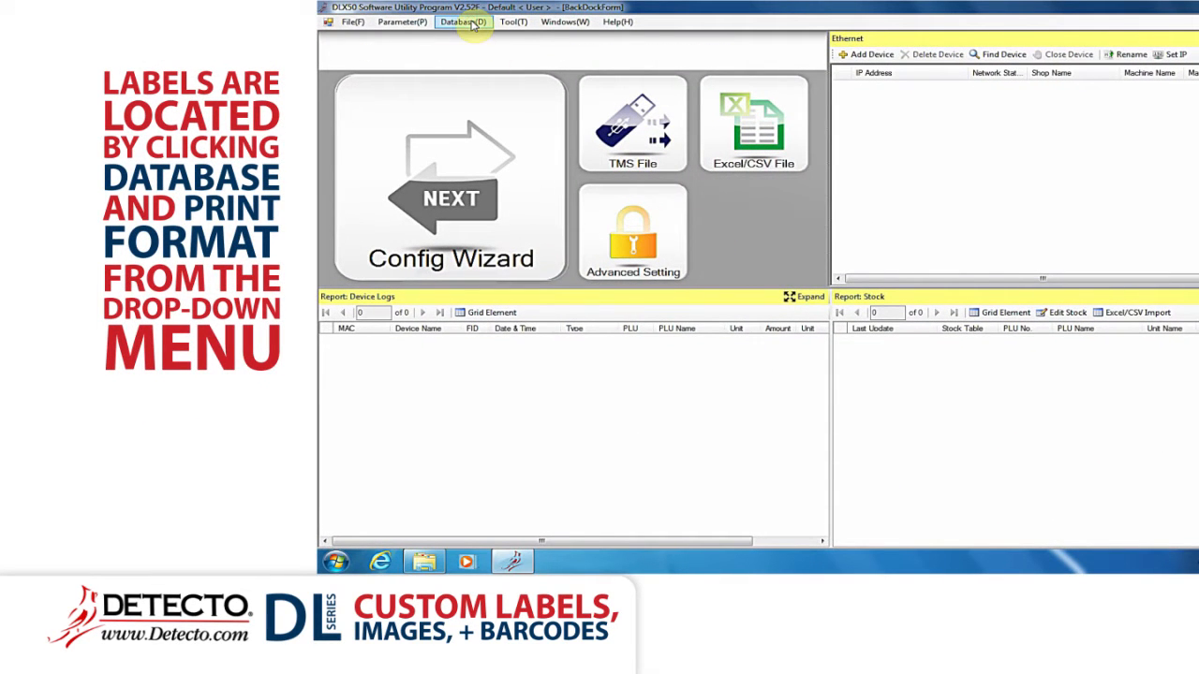
Step: Import print formats from the USB TMS file into the software's label list
{"action": "left_click", "coordinate": [461, 22]}
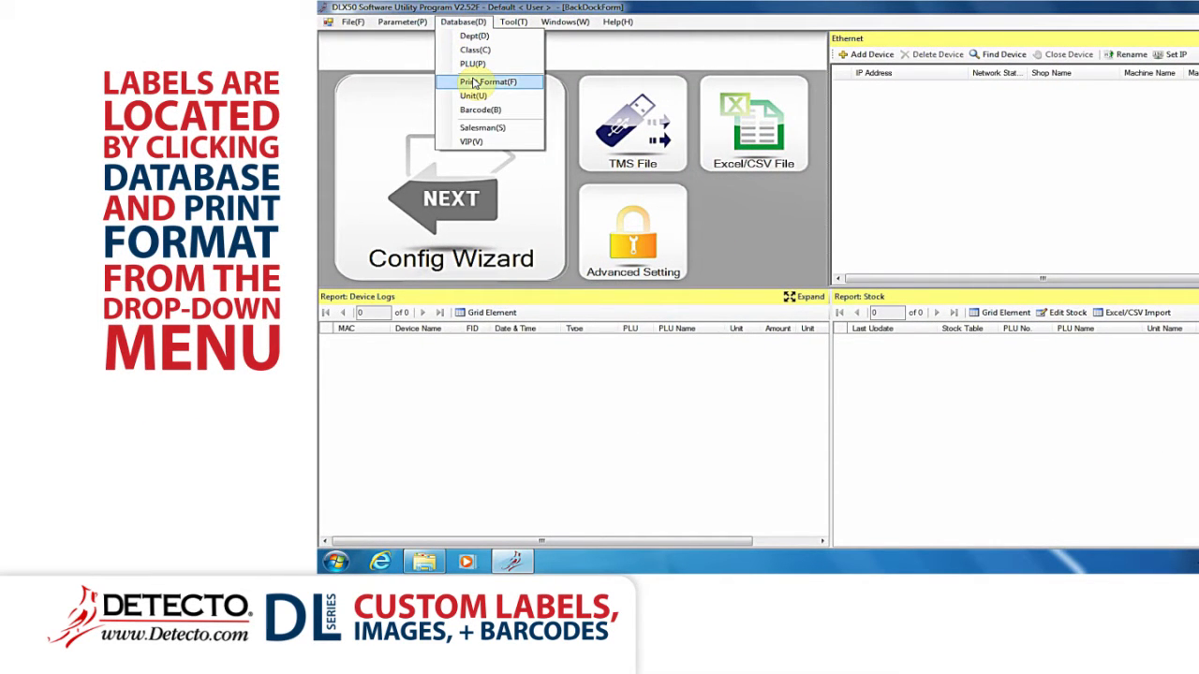
{"action": "left_click", "coordinate": [485, 82]}
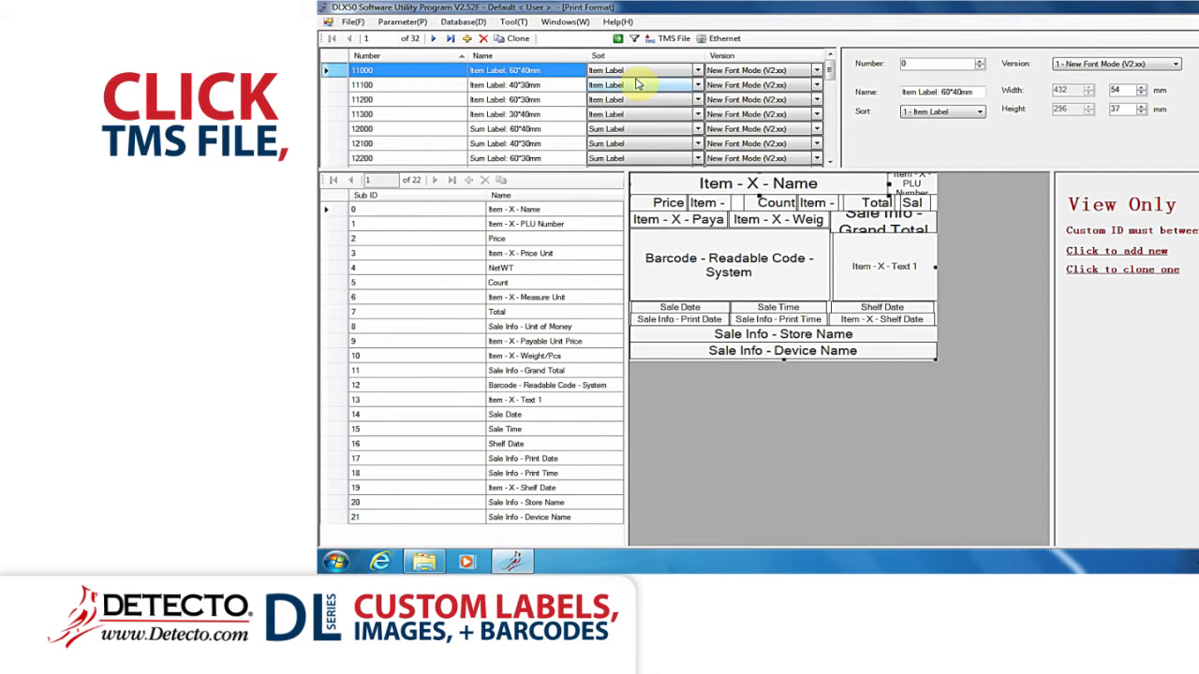
{"action": "left_click", "coordinate": [671, 37]}
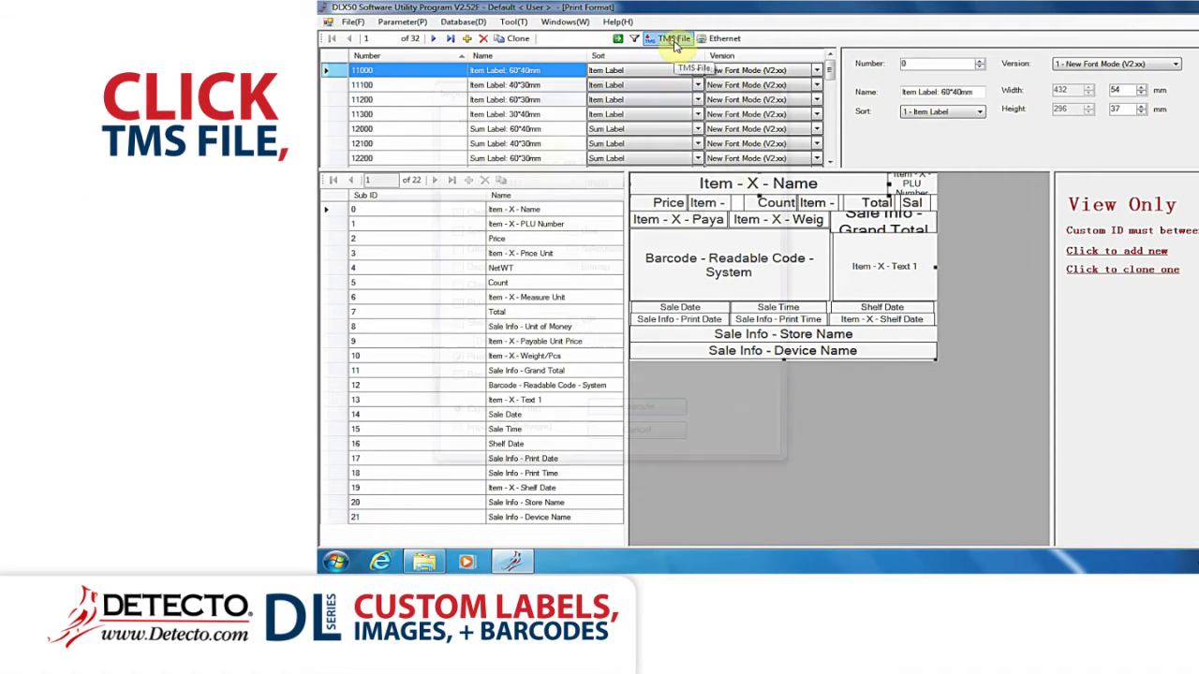
{"action": "left_click", "coordinate": [672, 37]}
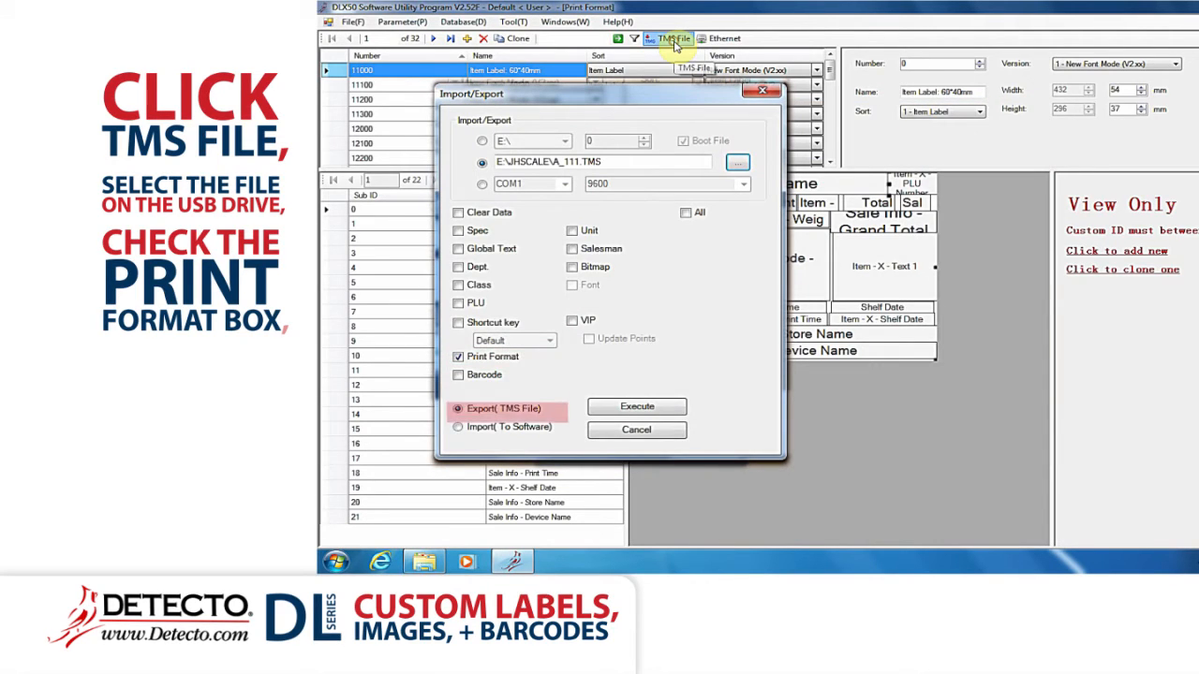
{"action": "left_click", "coordinate": [457, 427]}
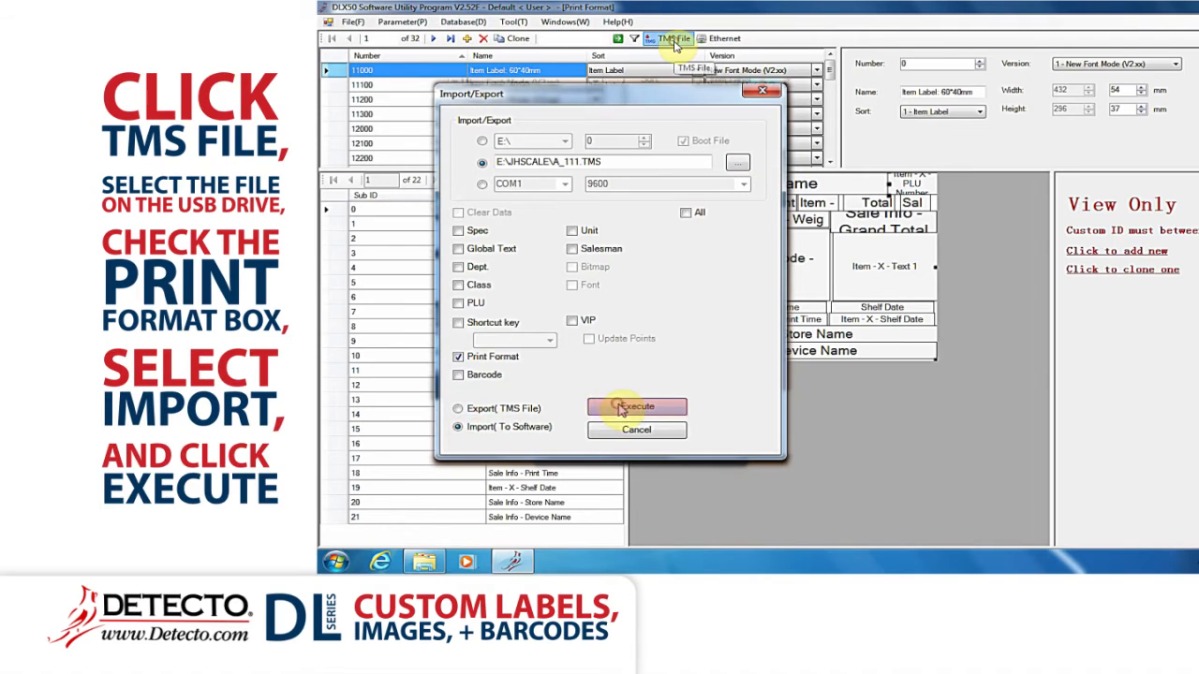
{"action": "left_click", "coordinate": [637, 407]}
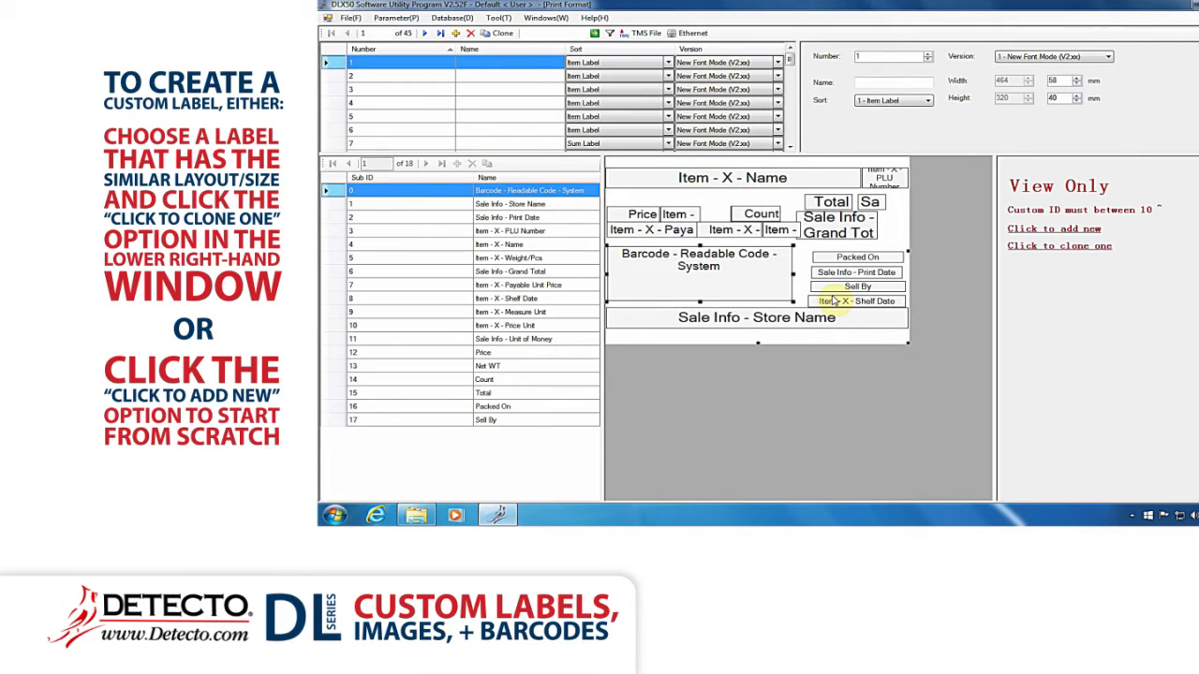
Step: Clone a similar existing item label to create label number 10
{"action": "left_click", "coordinate": [459, 62]}
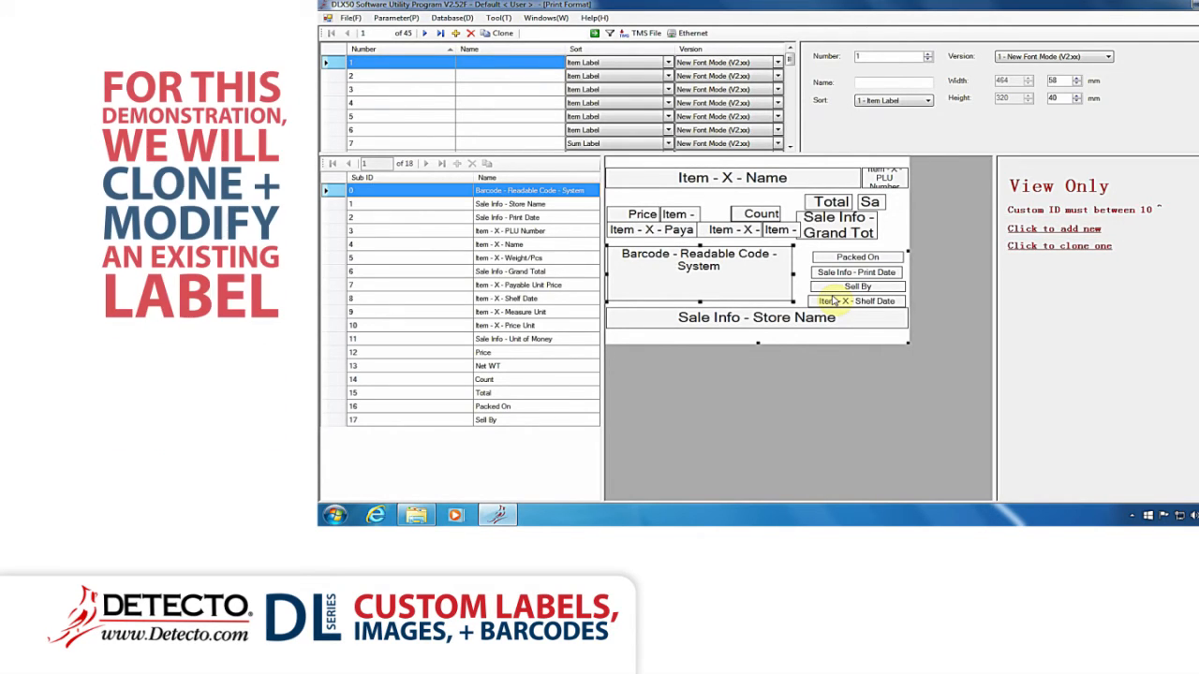
{"action": "left_click", "coordinate": [502, 33]}
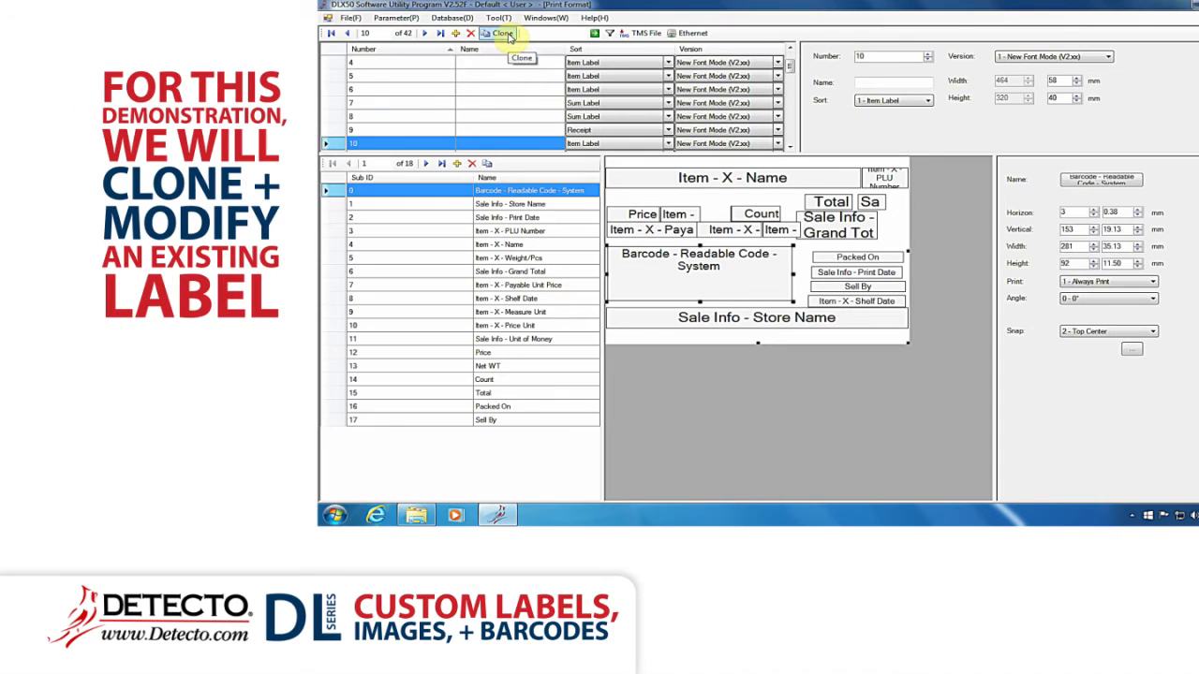
{"action": "mouse_move", "coordinate": [608, 66]}
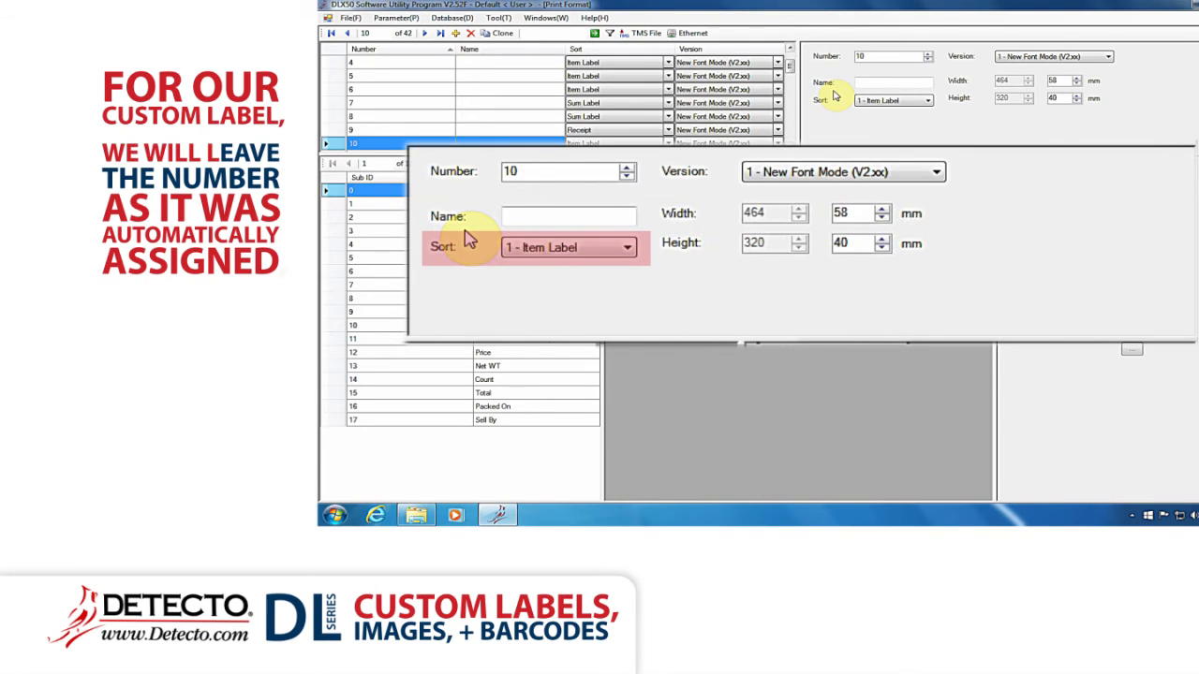
Step: Name the cloned label 10 'with image'
{"action": "type", "text": "with image"}
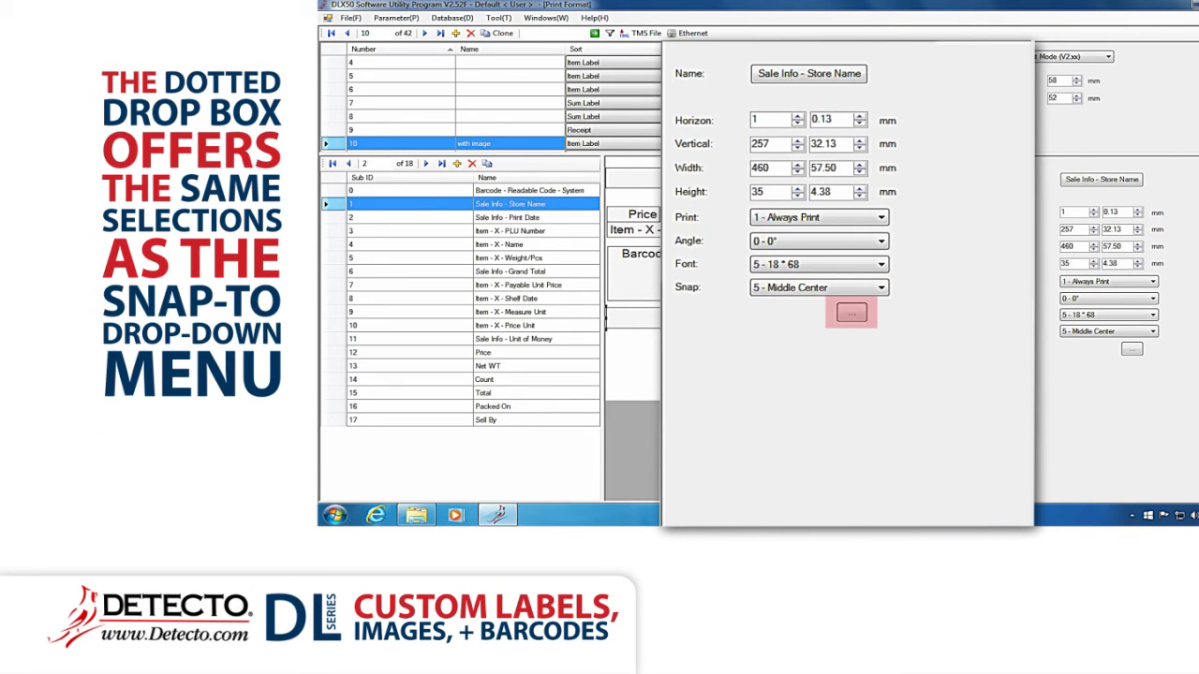
Step: Move the date items down together and set the barcode item to custom barcode 10
{"action": "left_click", "coordinate": [816, 288]}
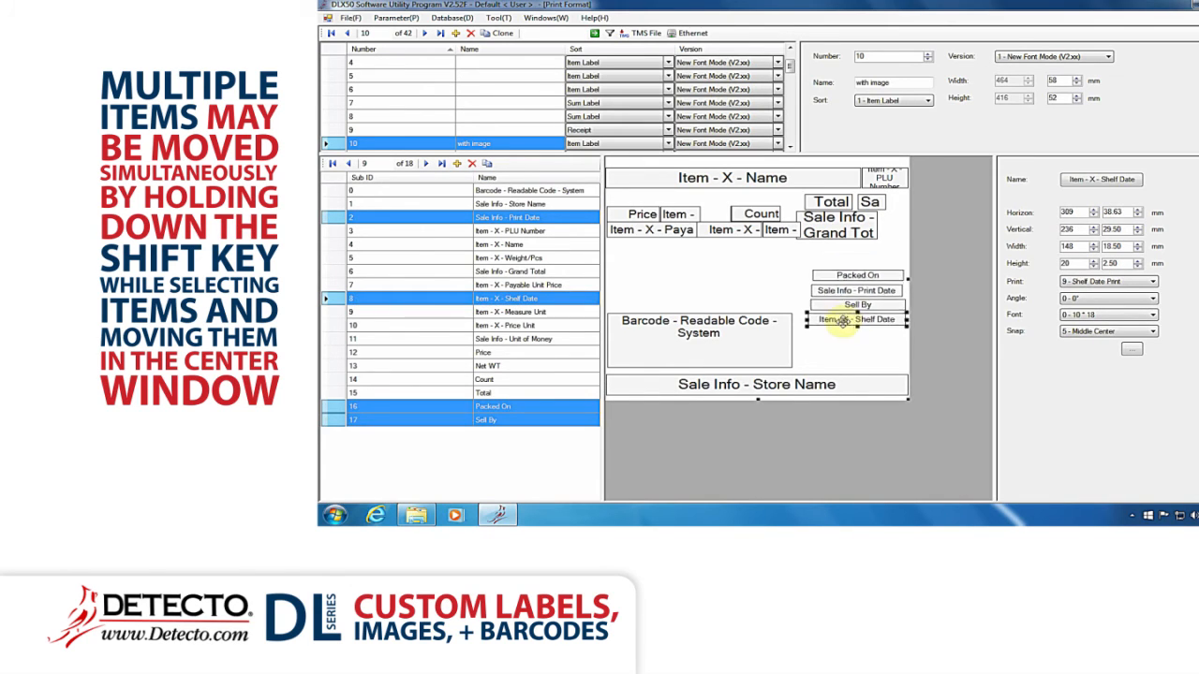
{"action": "left_click_drag", "start_coordinate": [857, 299], "coordinate": [857, 344]}
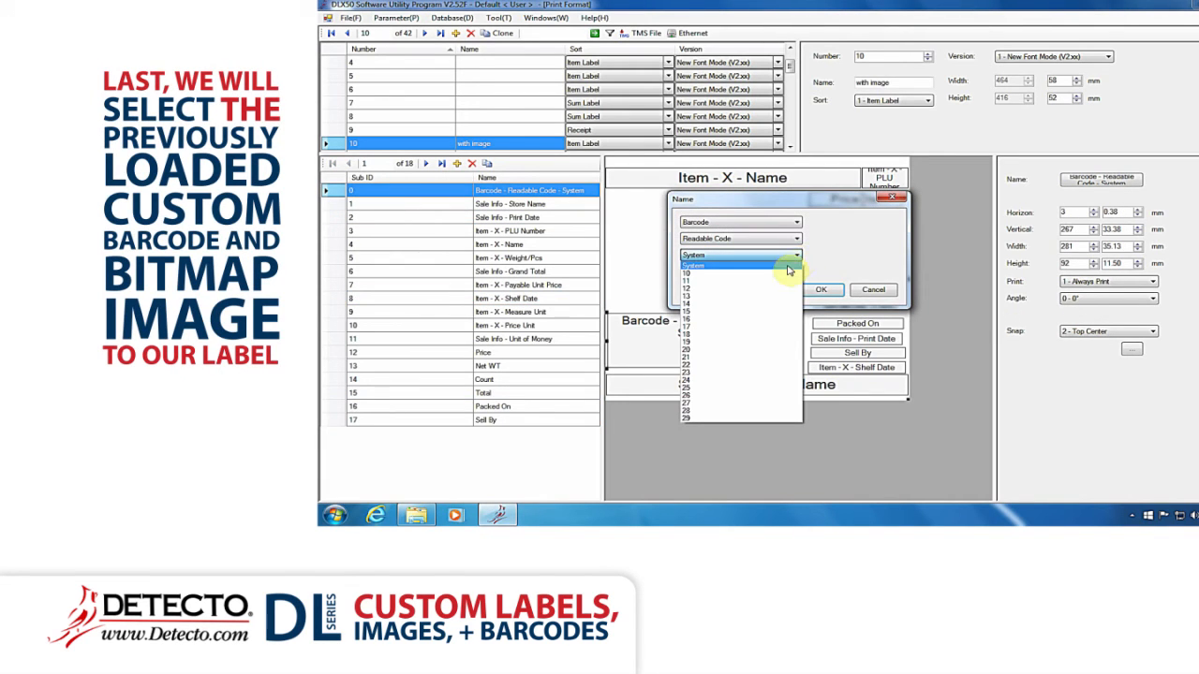
{"action": "left_click", "coordinate": [693, 274]}
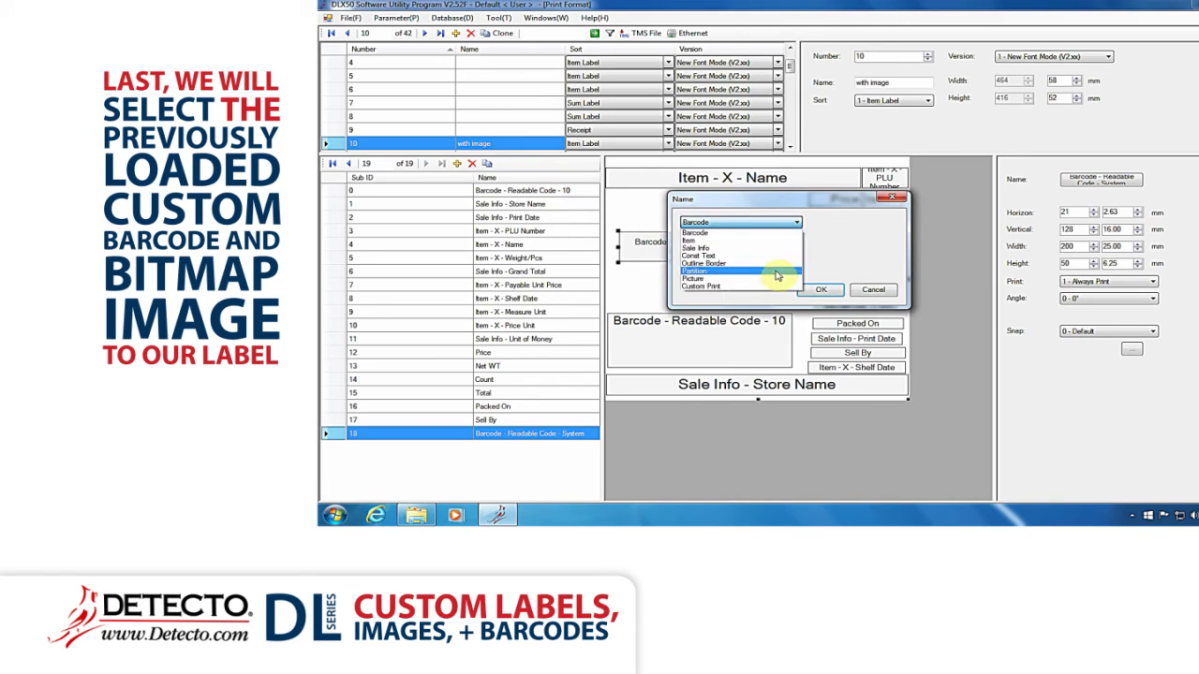
Step: Add a Picture 1 item and stretch it down toward the barcode
{"action": "left_click", "coordinate": [697, 277]}
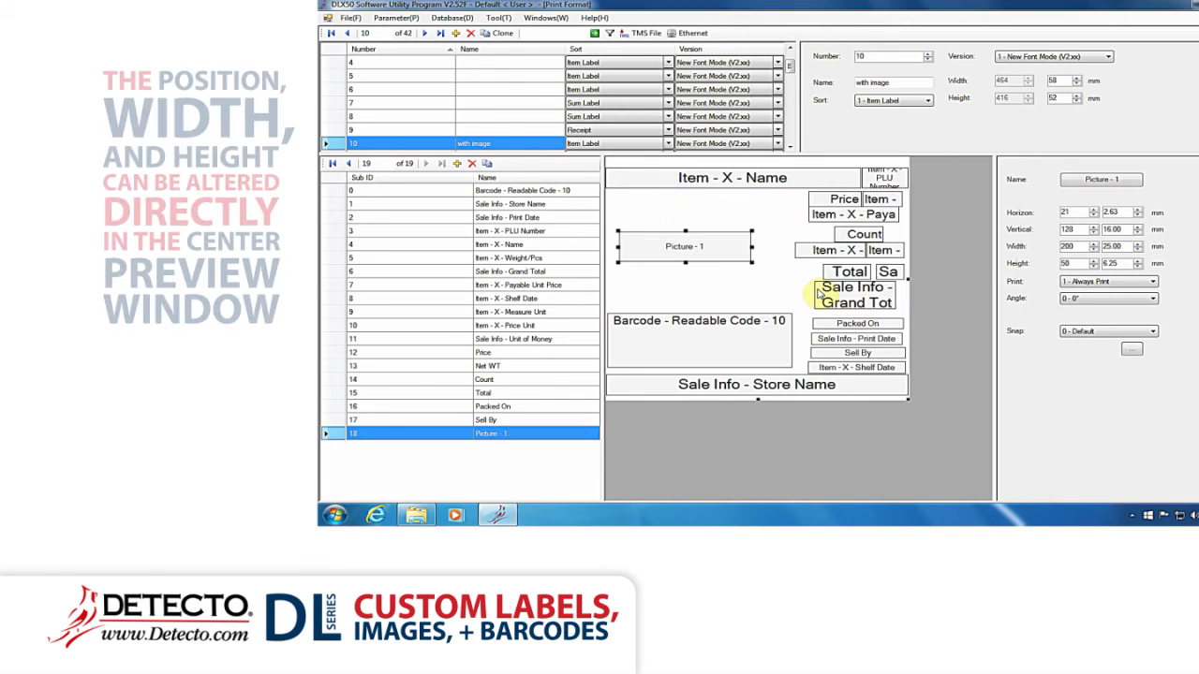
{"action": "left_click_drag", "start_coordinate": [684, 253], "coordinate": [695, 235]}
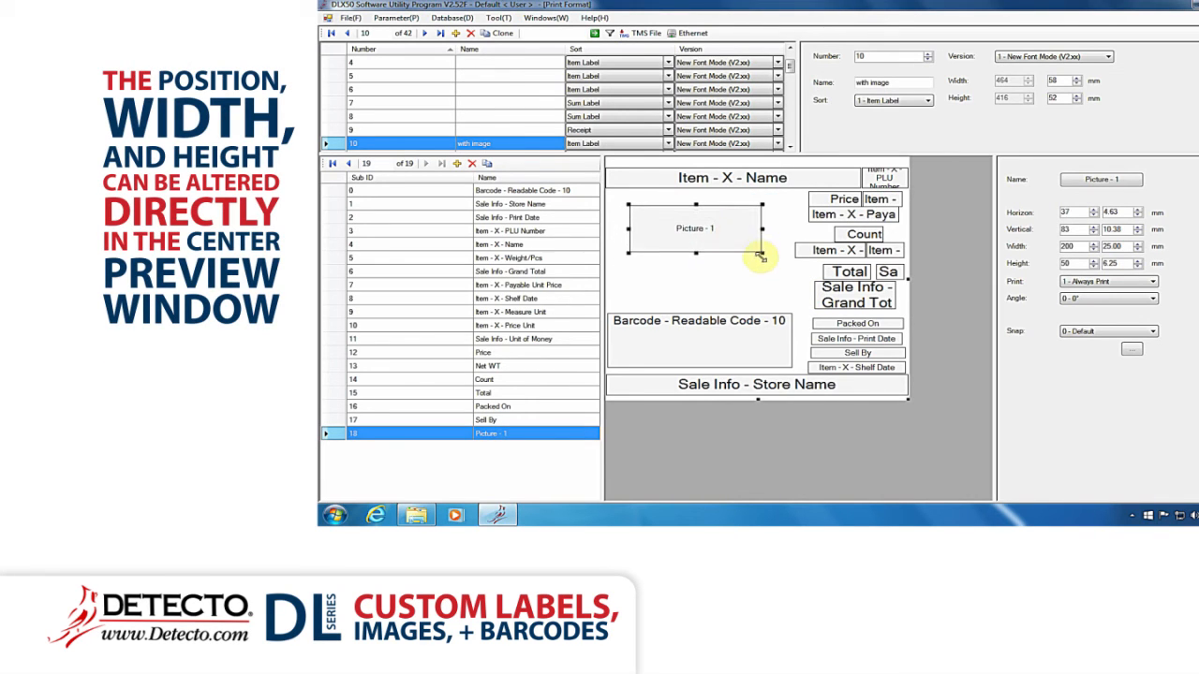
{"action": "left_click_drag", "start_coordinate": [759, 253], "coordinate": [768, 315]}
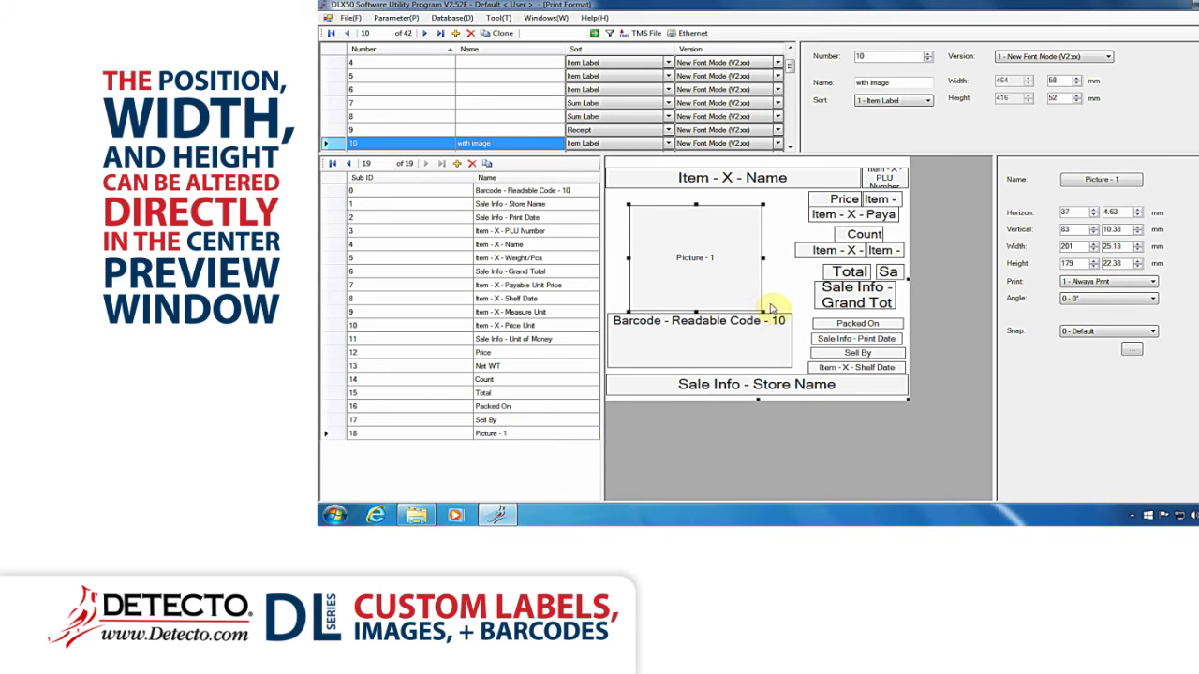
{"action": "left_click", "coordinate": [854, 294]}
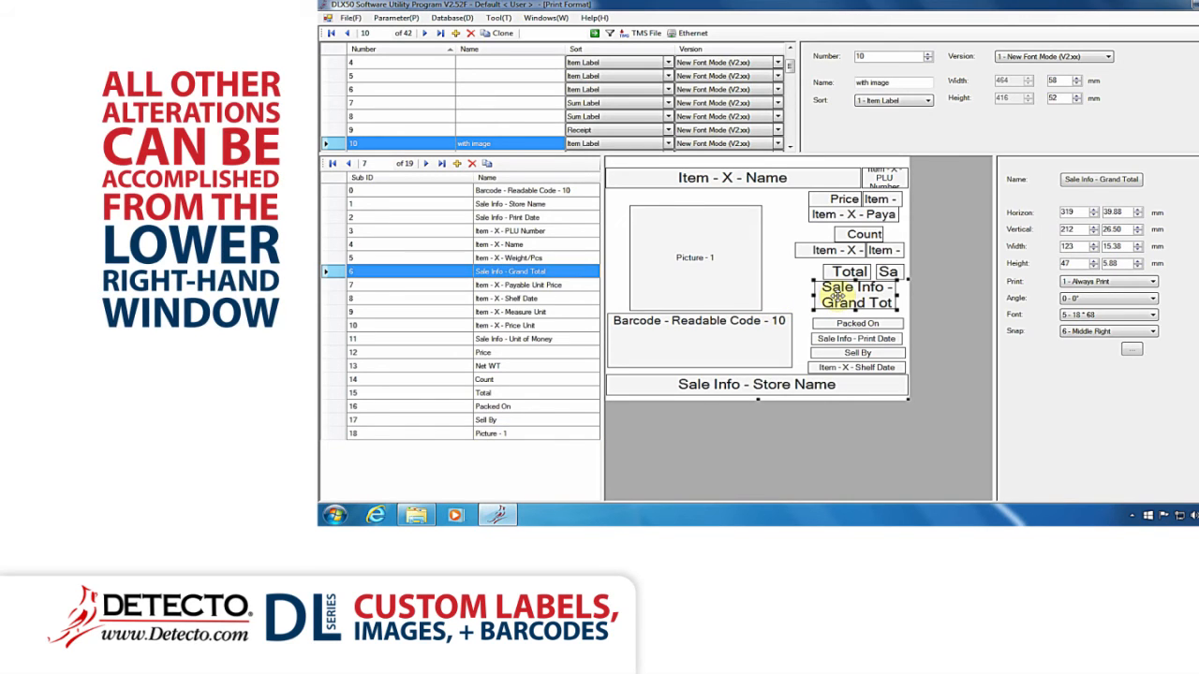